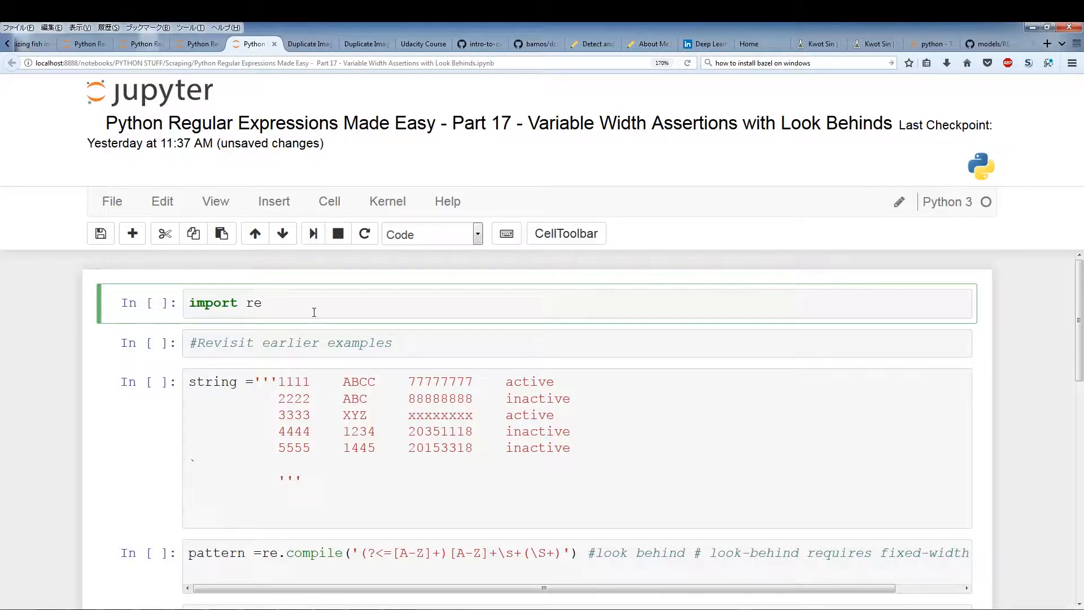
# Step: Run the import re cell so the re module is loaded
pyautogui.click(264, 303)
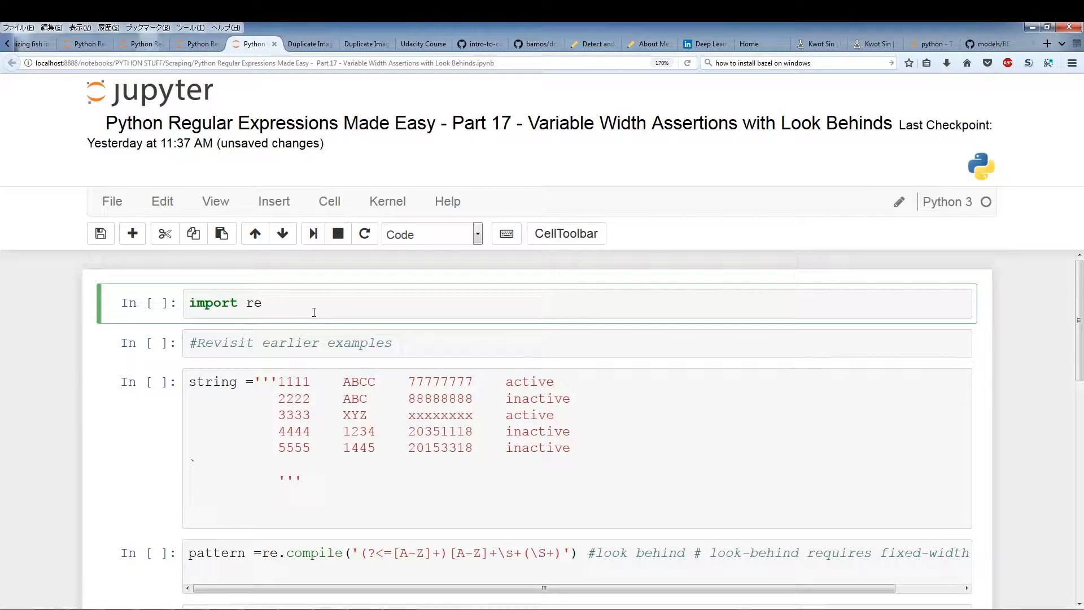
pyautogui.click(101, 232)
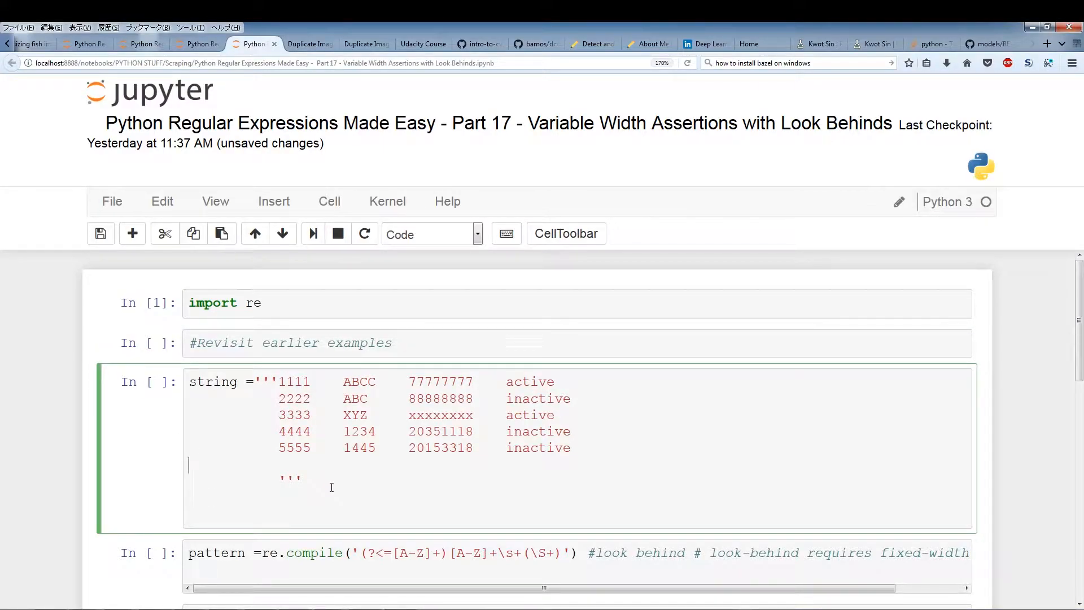
pyautogui.moveTo(443, 485)
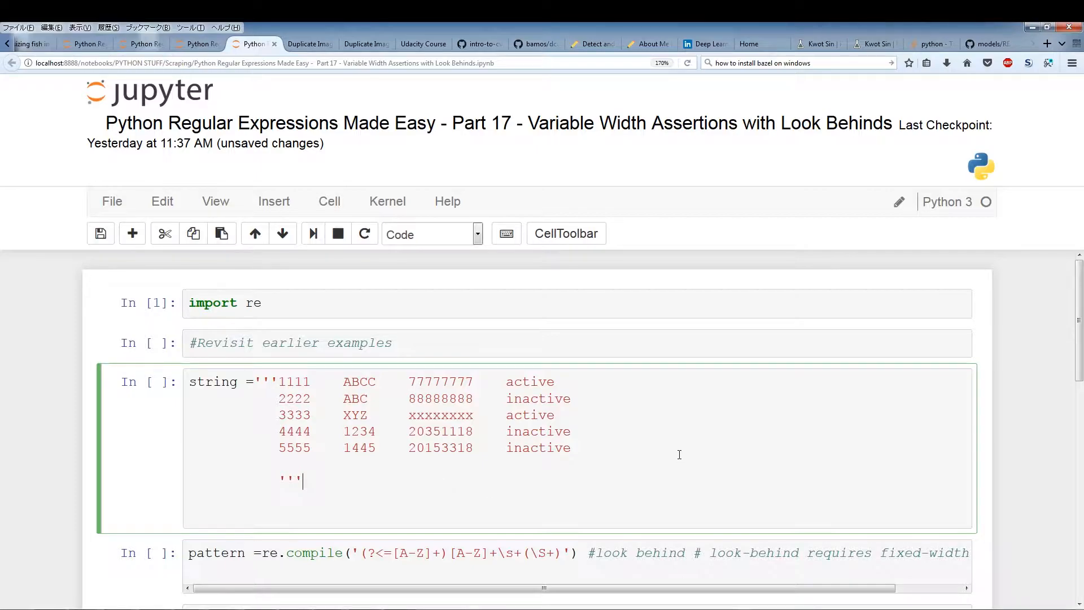
pyautogui.scroll(-3)
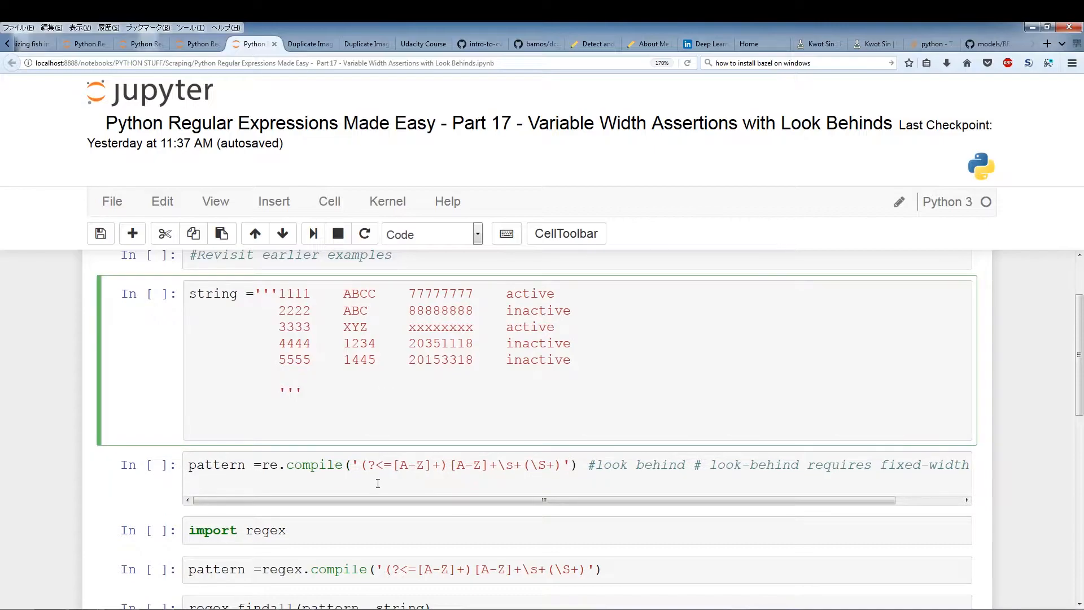
pyautogui.click(302, 392)
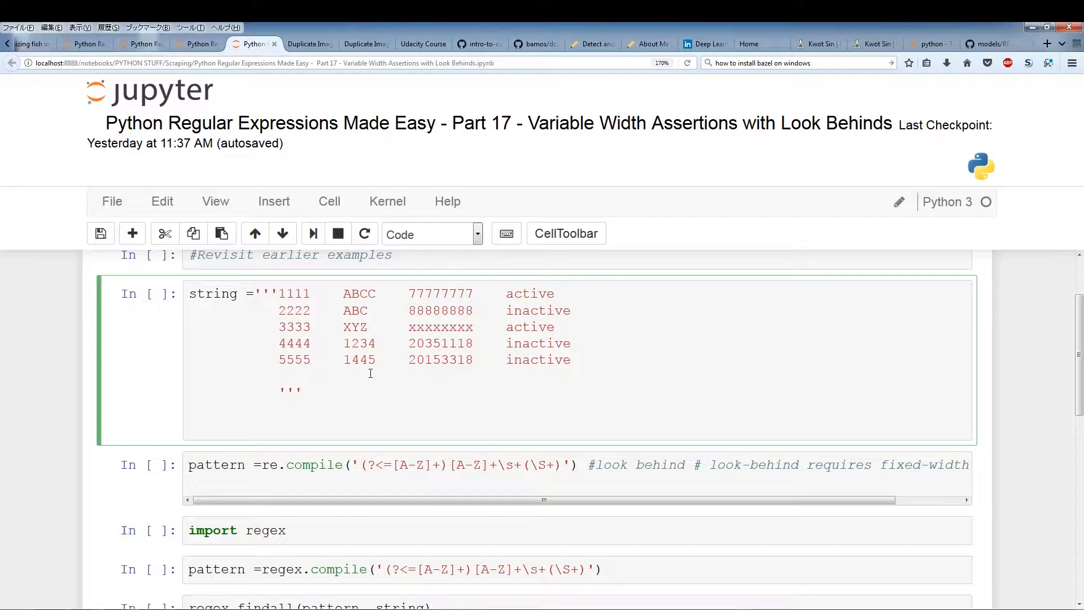
pyautogui.click(303, 392)
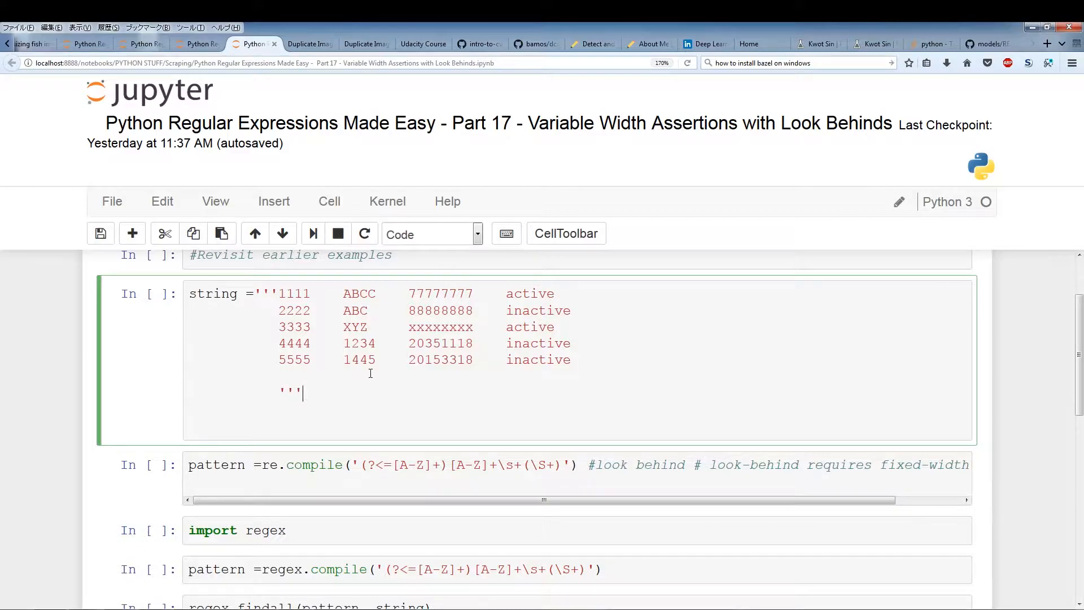
pyautogui.moveTo(308, 464)
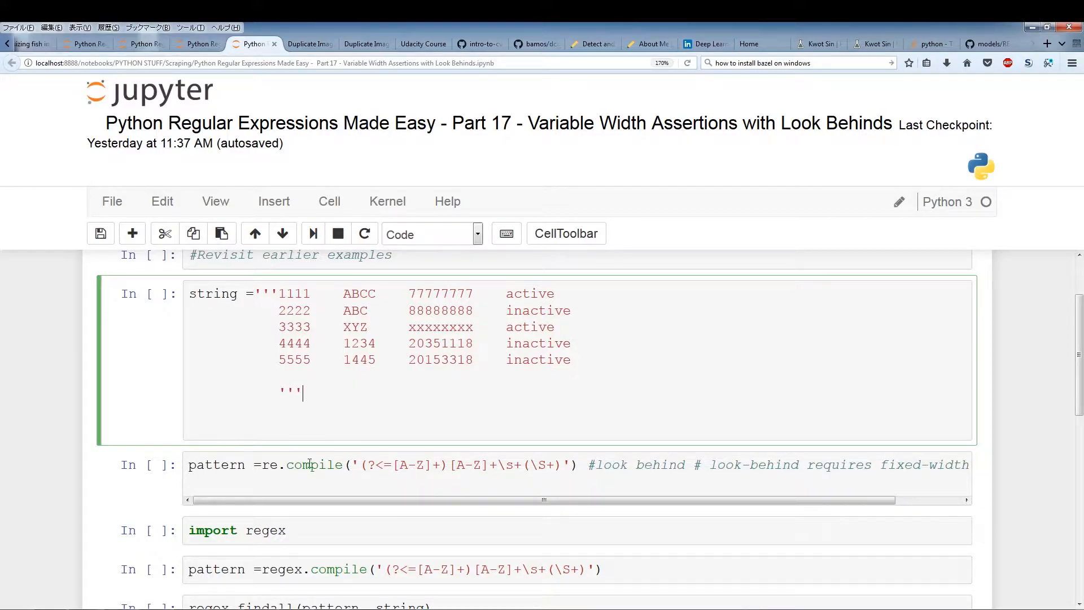
pyautogui.click(448, 481)
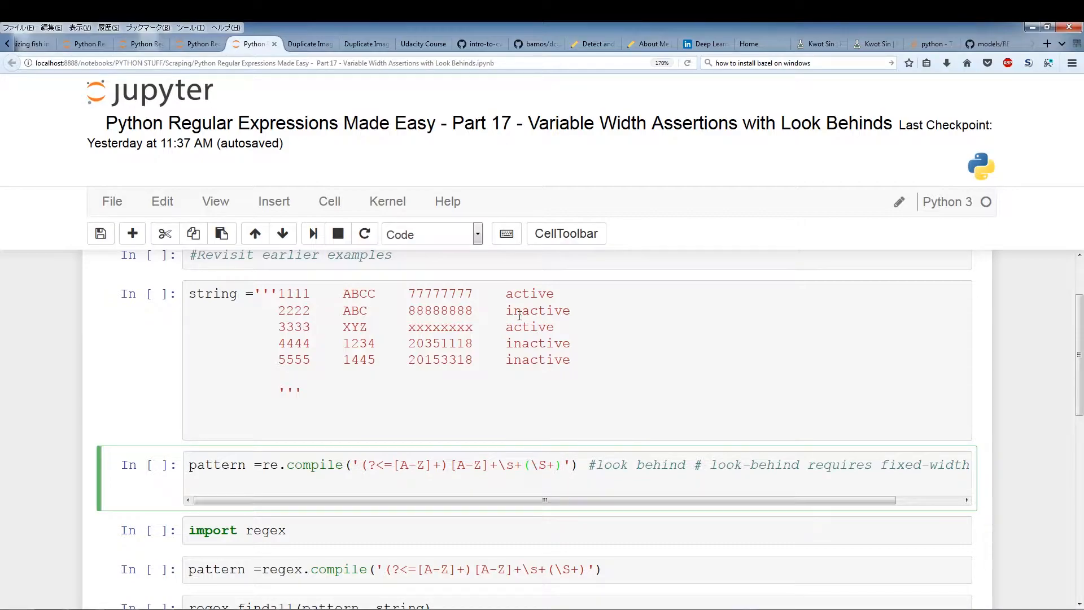
pyautogui.click(544, 310)
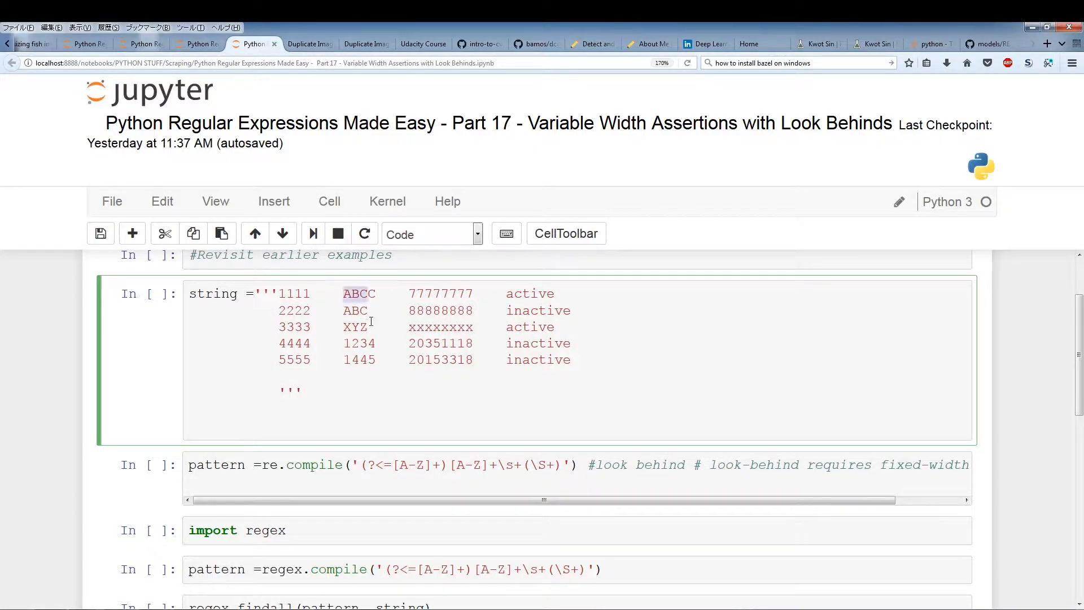
pyautogui.moveTo(343, 344)
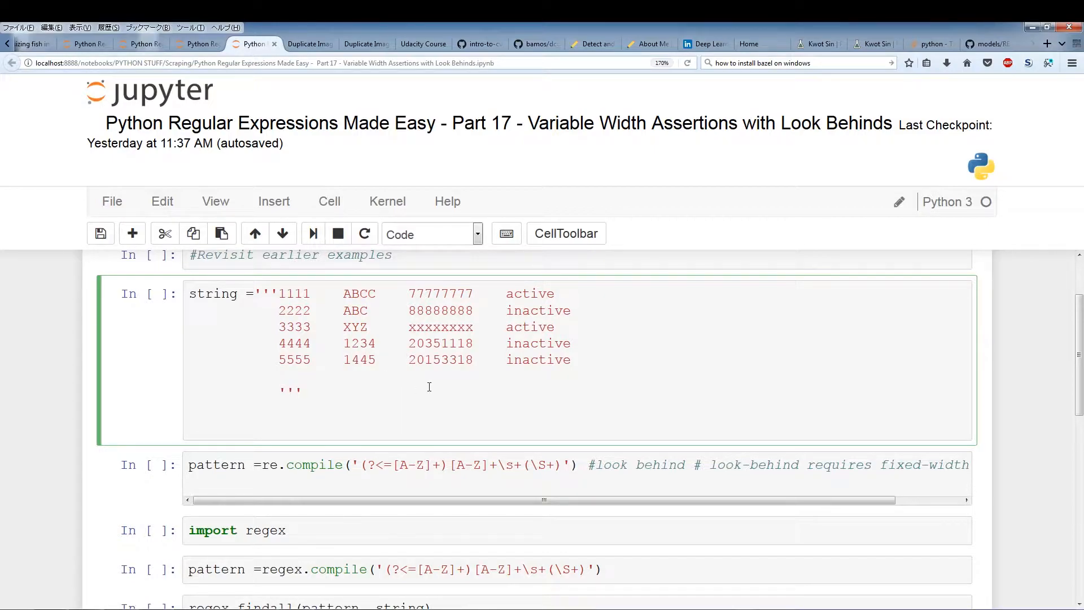
pyautogui.click(384, 359)
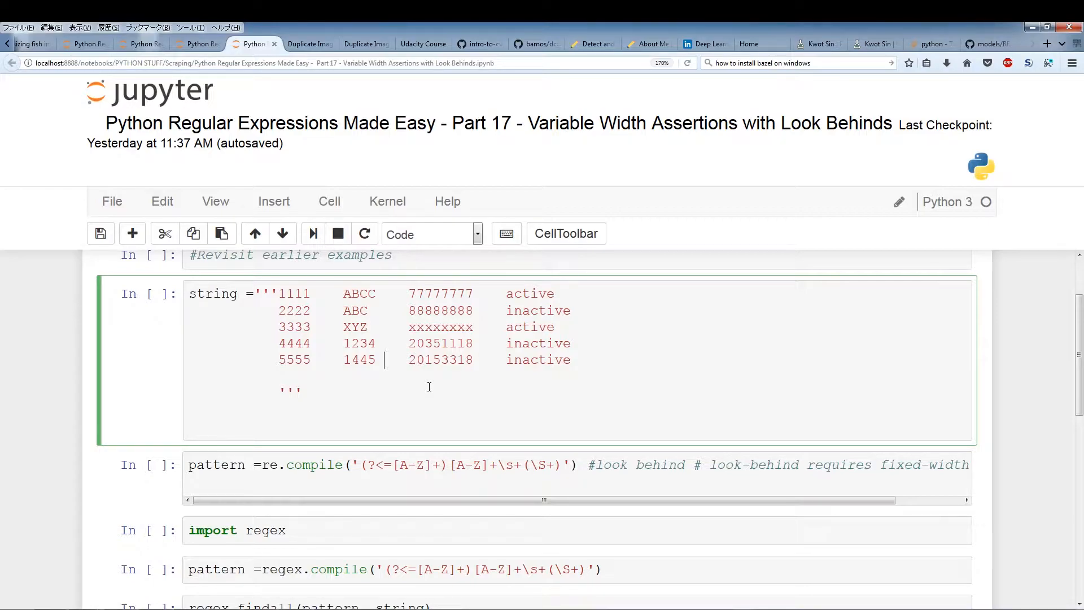
pyautogui.moveTo(418, 434)
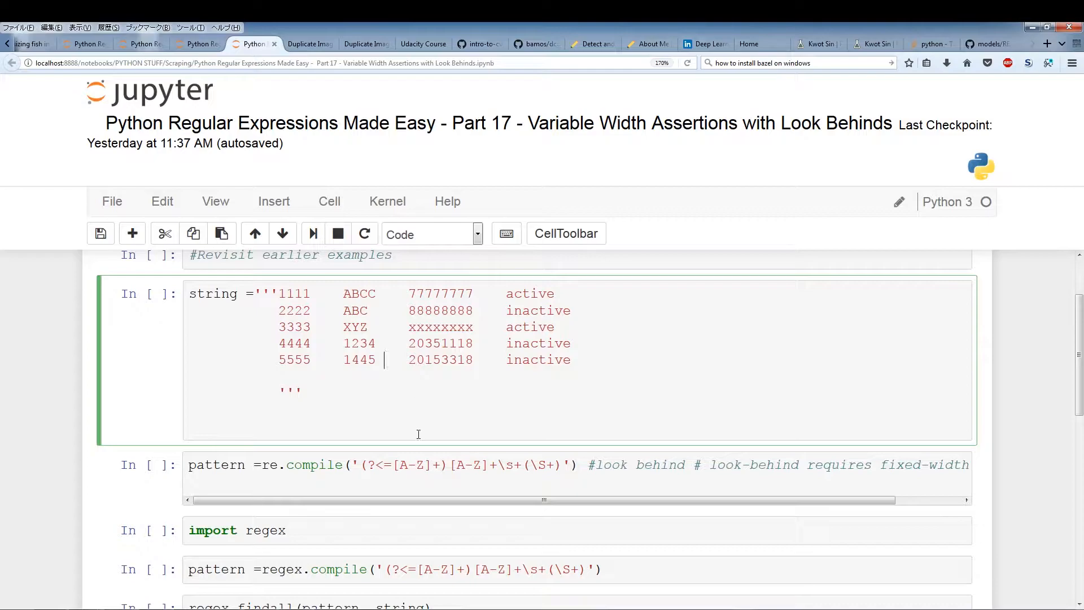
pyautogui.click(436, 464)
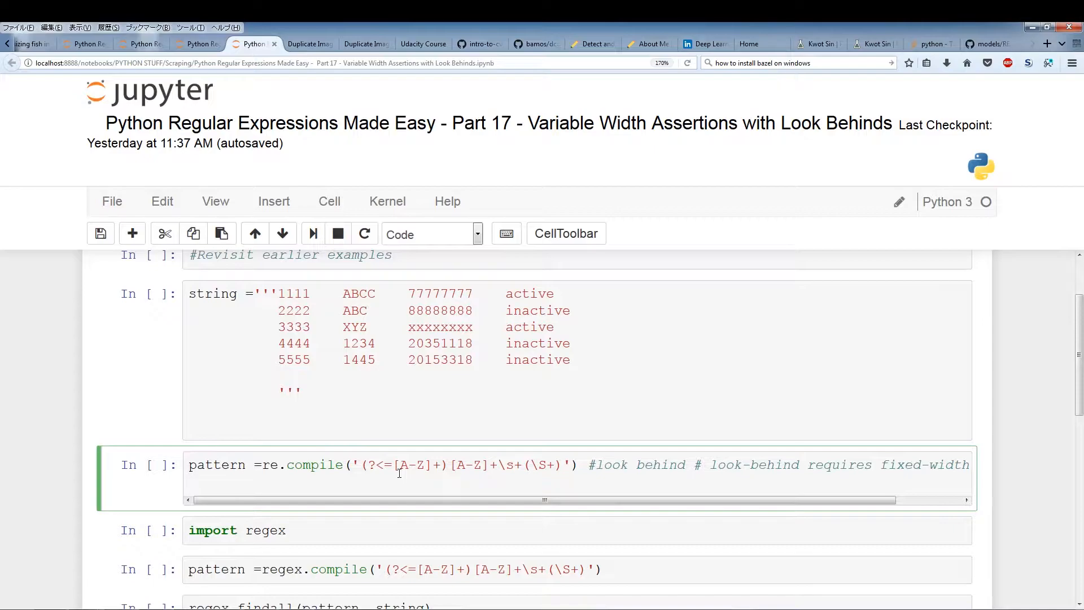
# Step: Run the re.compile lookbehind cell and highlight the + quantifier behind the fixed-width error
pyautogui.press('Return')
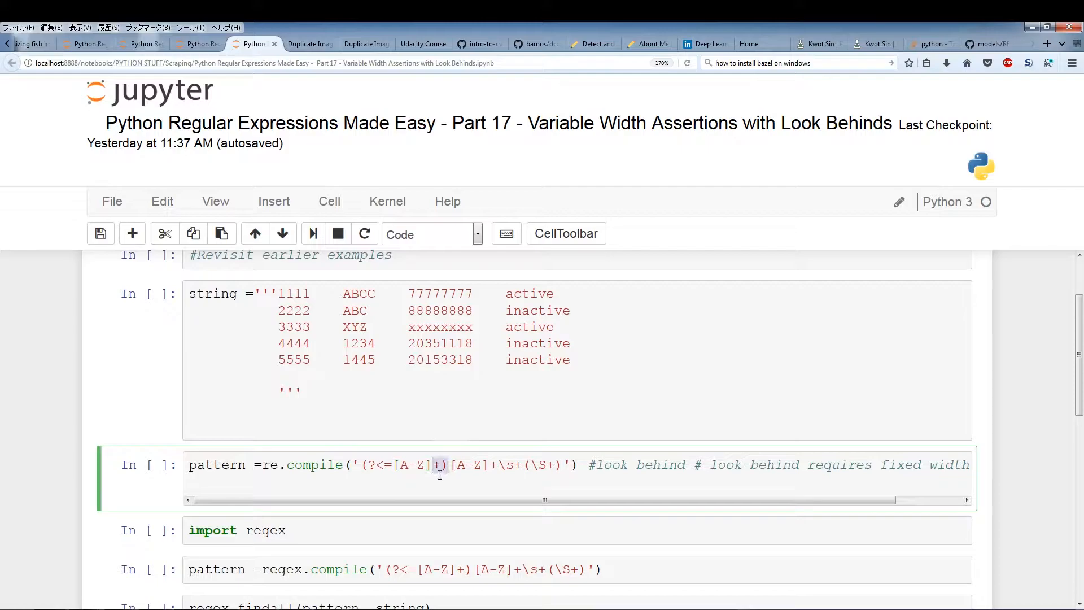
pyautogui.doubleClick(409, 464)
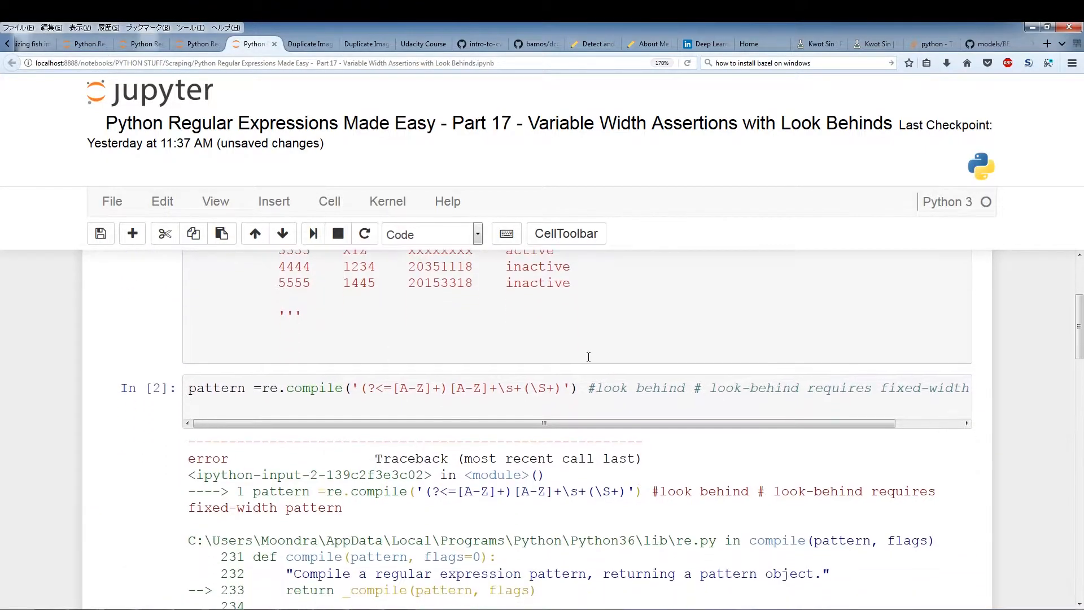
pyautogui.scroll(-3)
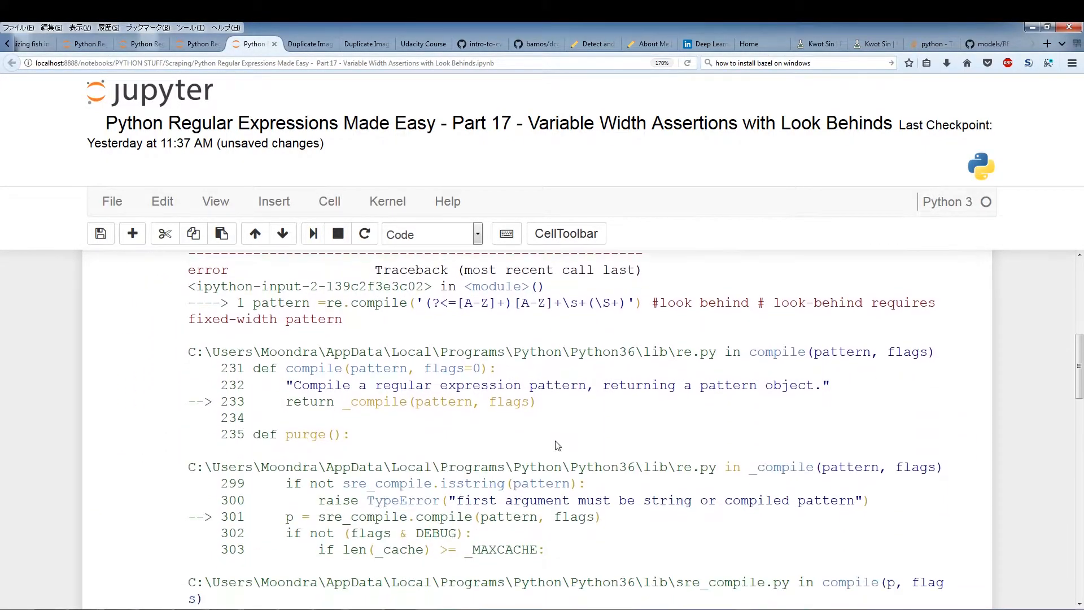
pyautogui.scroll(-3)
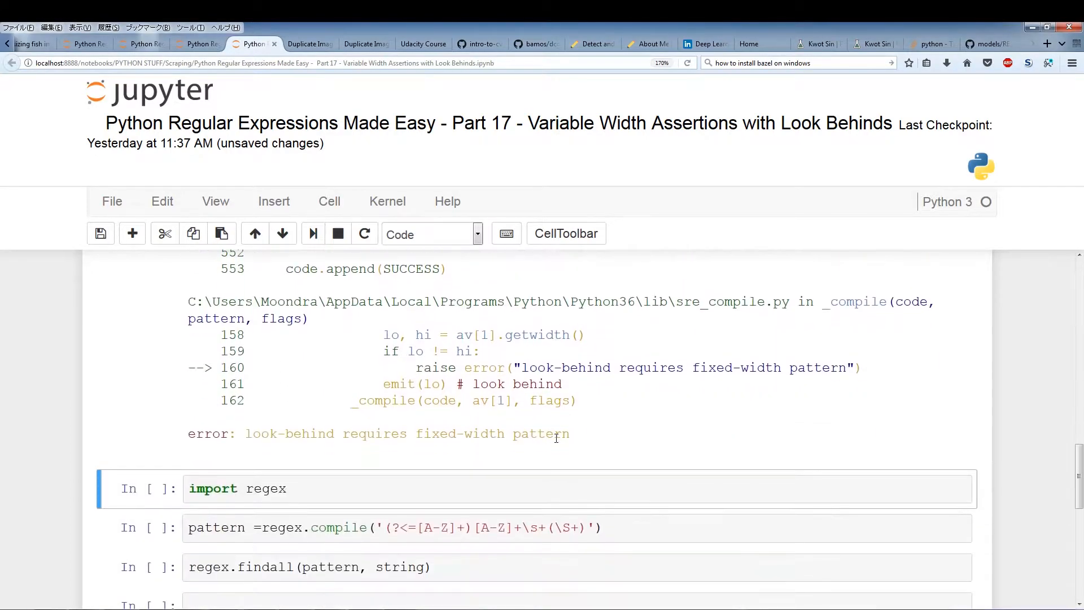
pyautogui.doubleClick(289, 433)
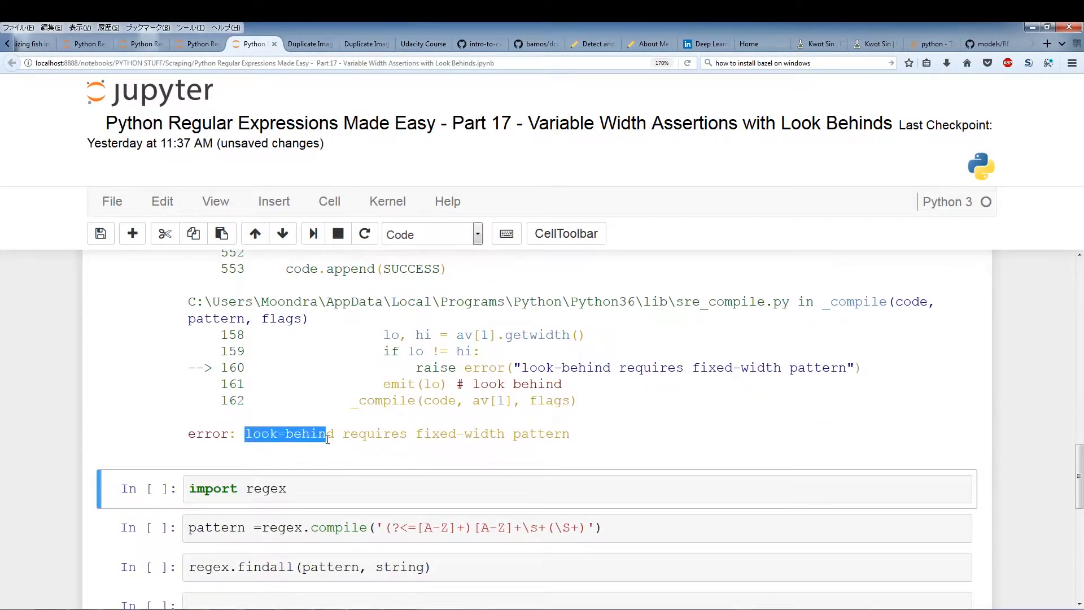
pyautogui.doubleClick(456, 433)
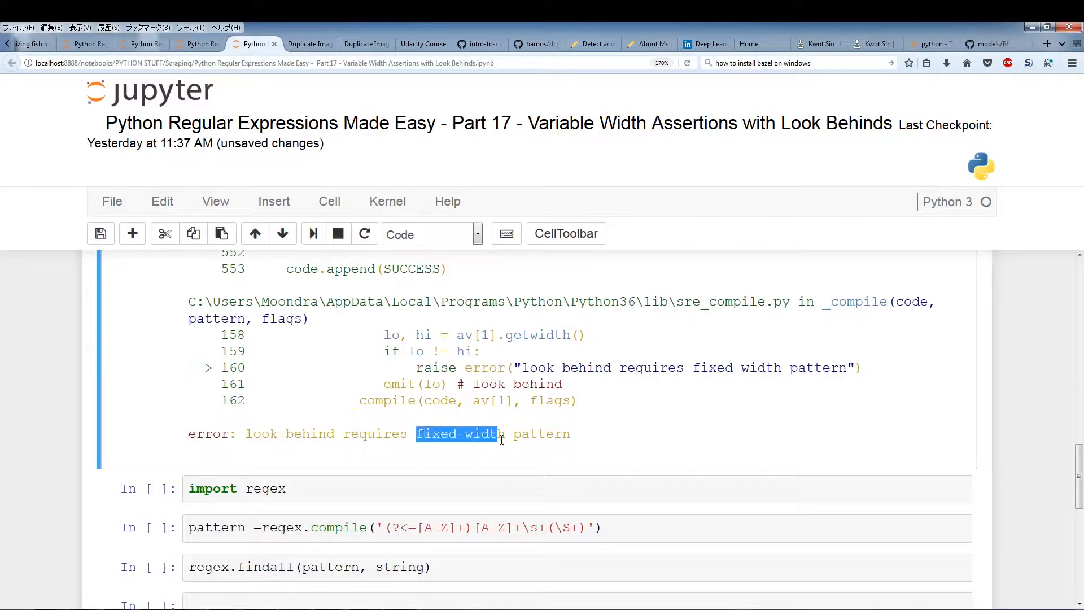
pyautogui.click(529, 462)
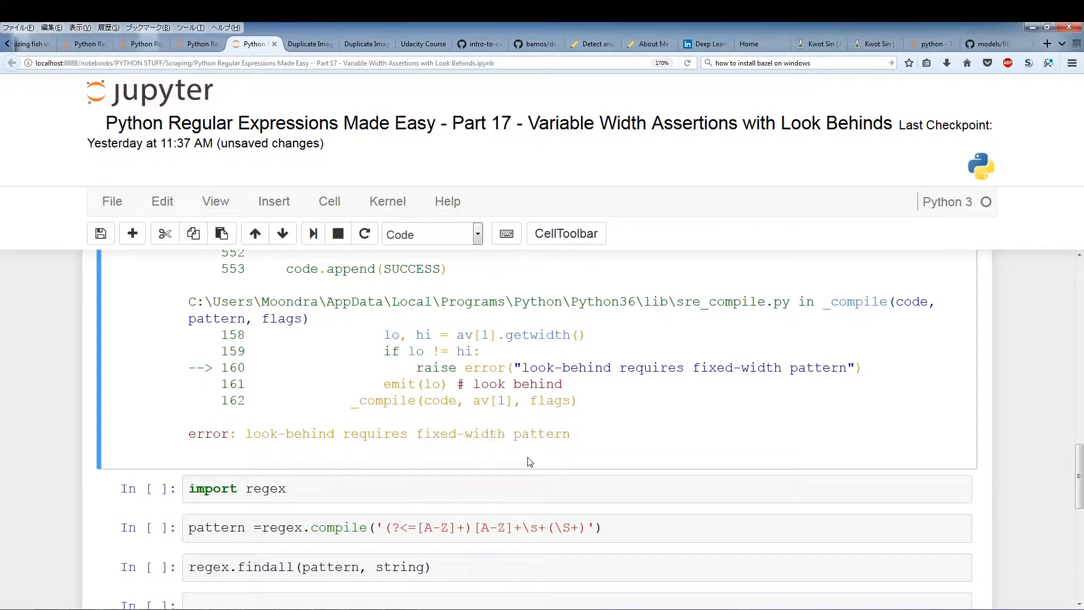
pyautogui.scroll(3)
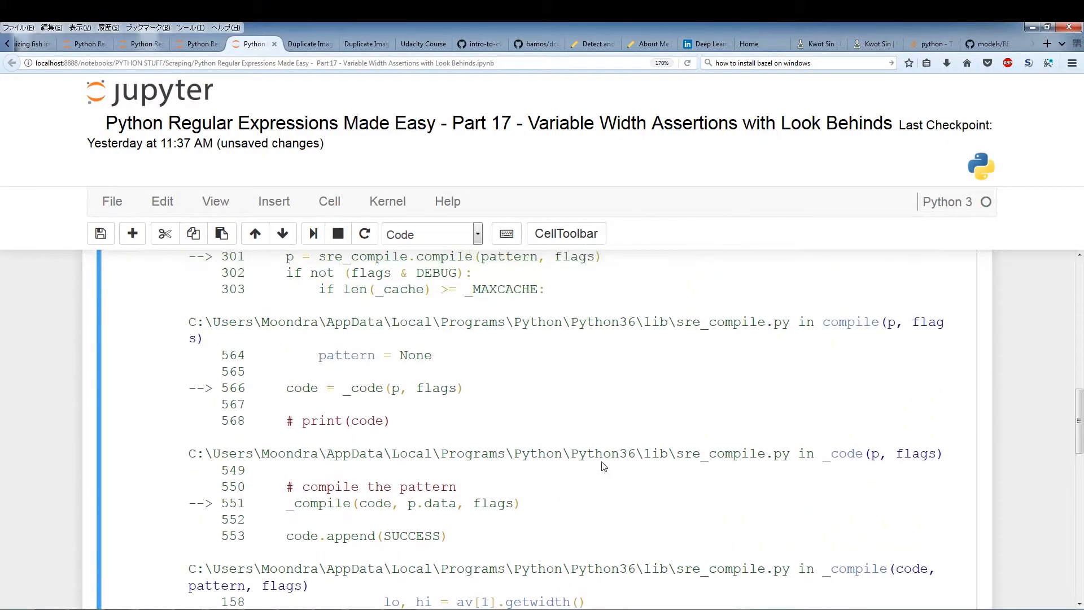
pyautogui.scroll(3)
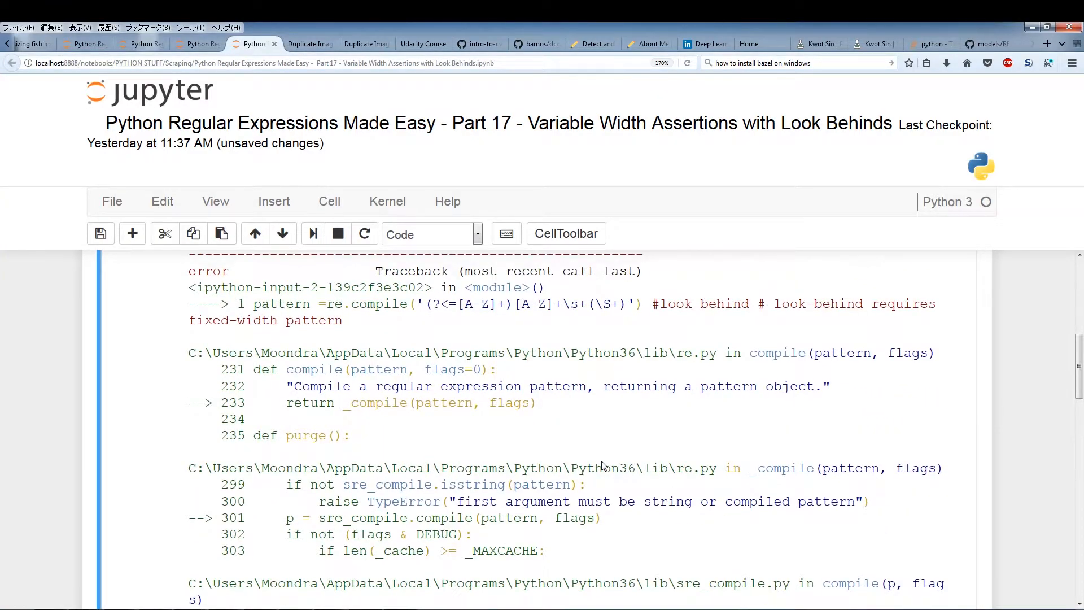
pyautogui.scroll(3)
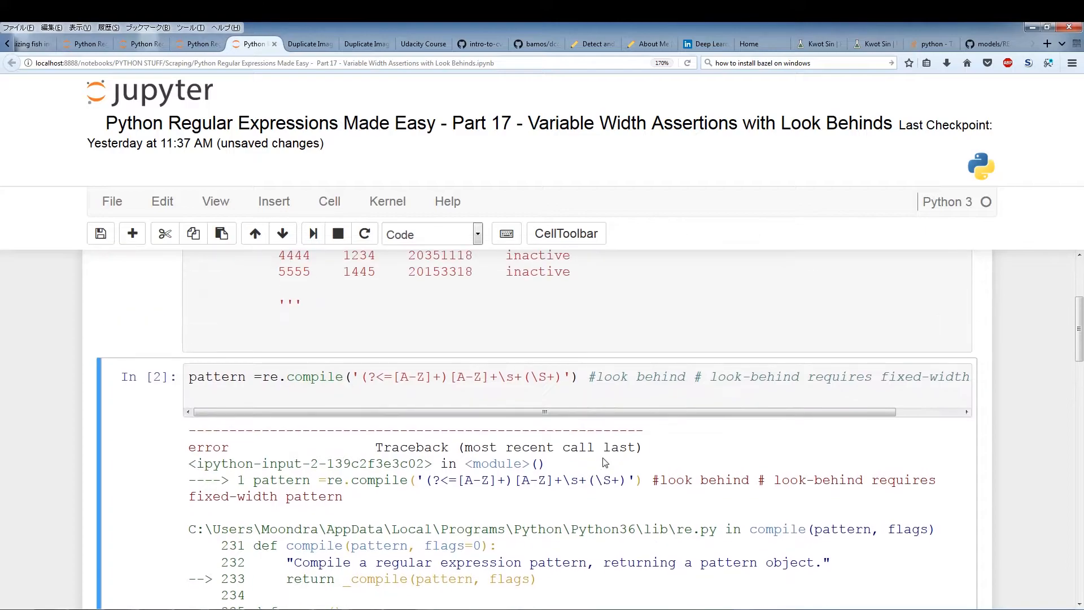
pyautogui.scroll(3)
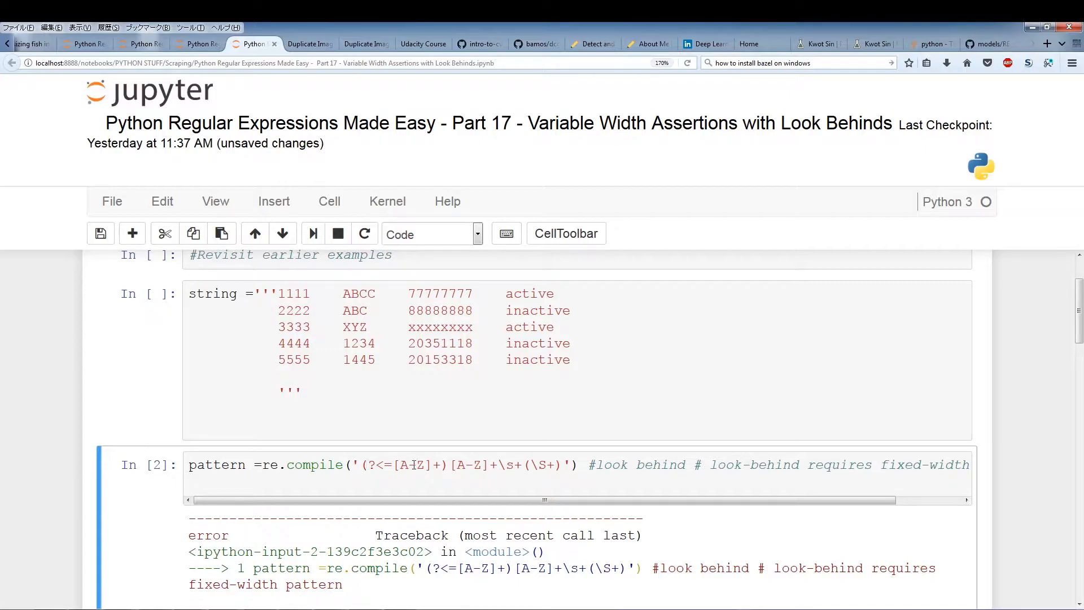
pyautogui.scroll(-3)
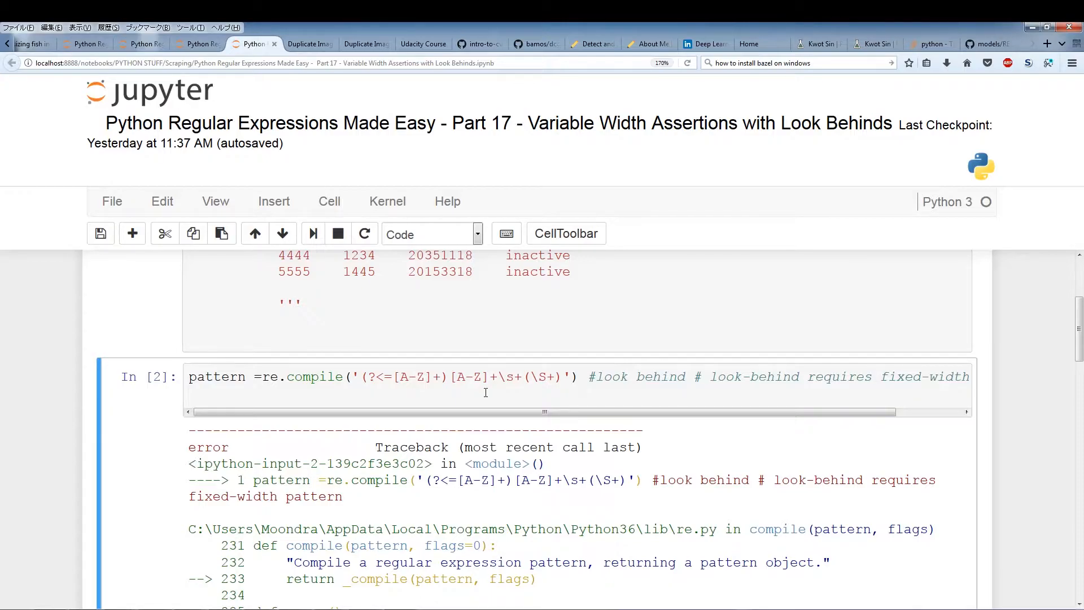
pyautogui.click(495, 394)
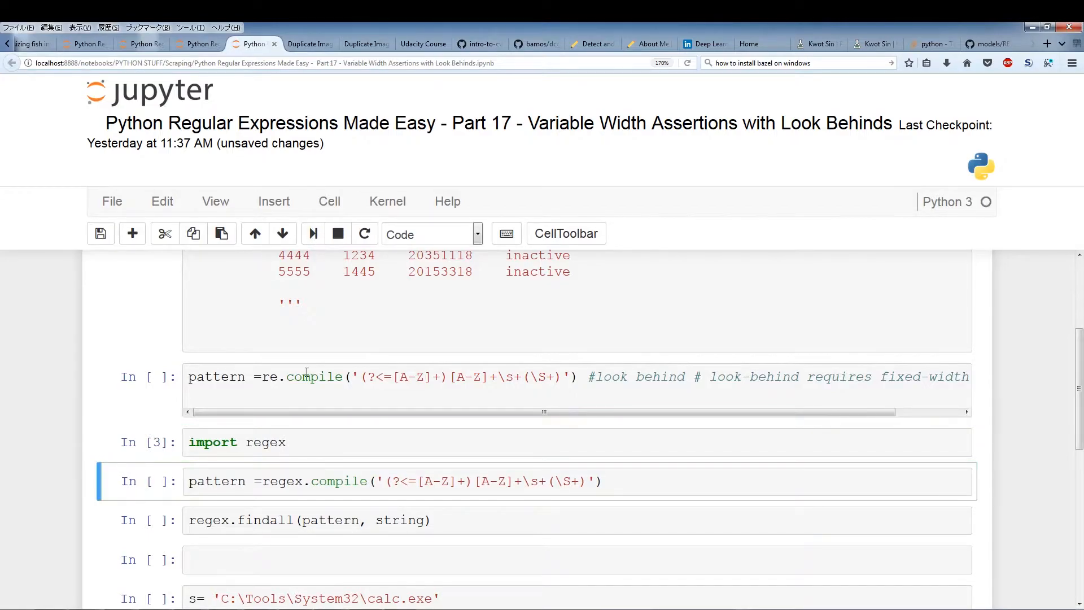
pyautogui.moveTo(353, 375)
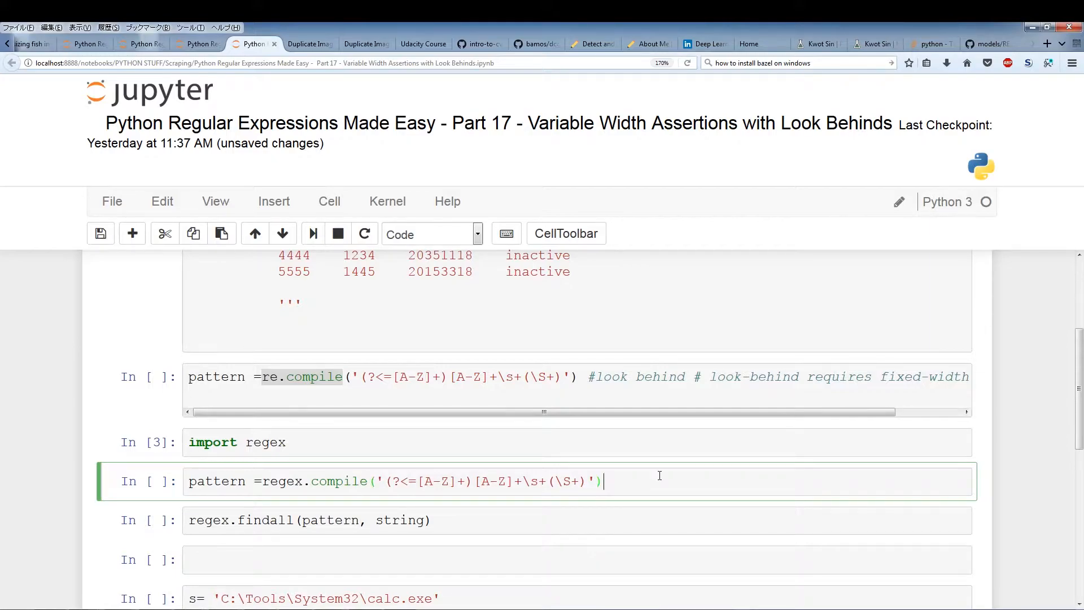
# Step: Compile the variable-width lookbehind with regex, then run findall, which raises NameError on undefined string
pyautogui.press('shift+Return')
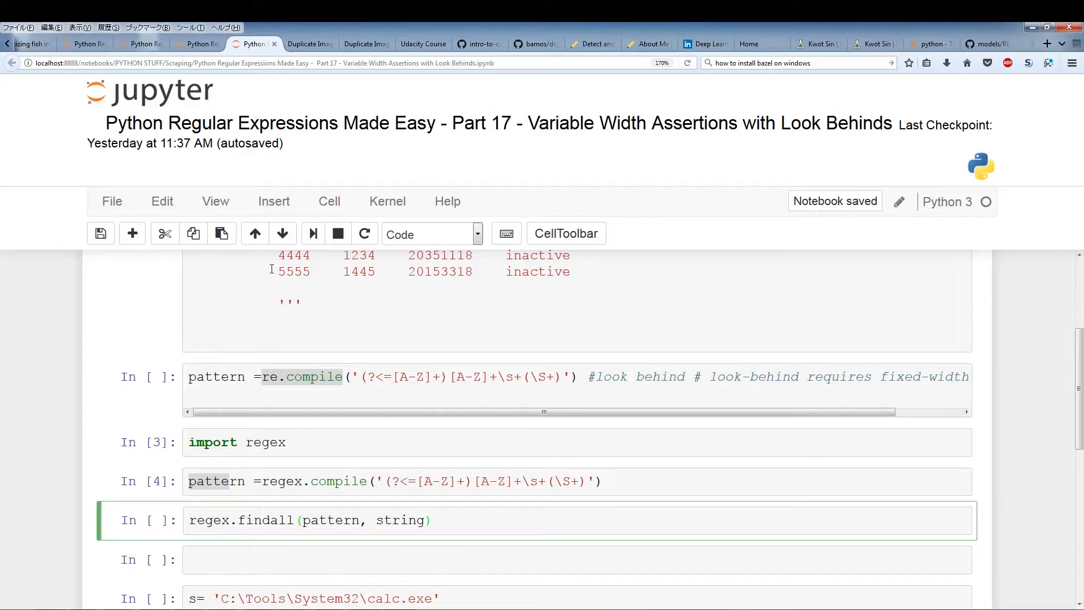
pyautogui.click(431, 520)
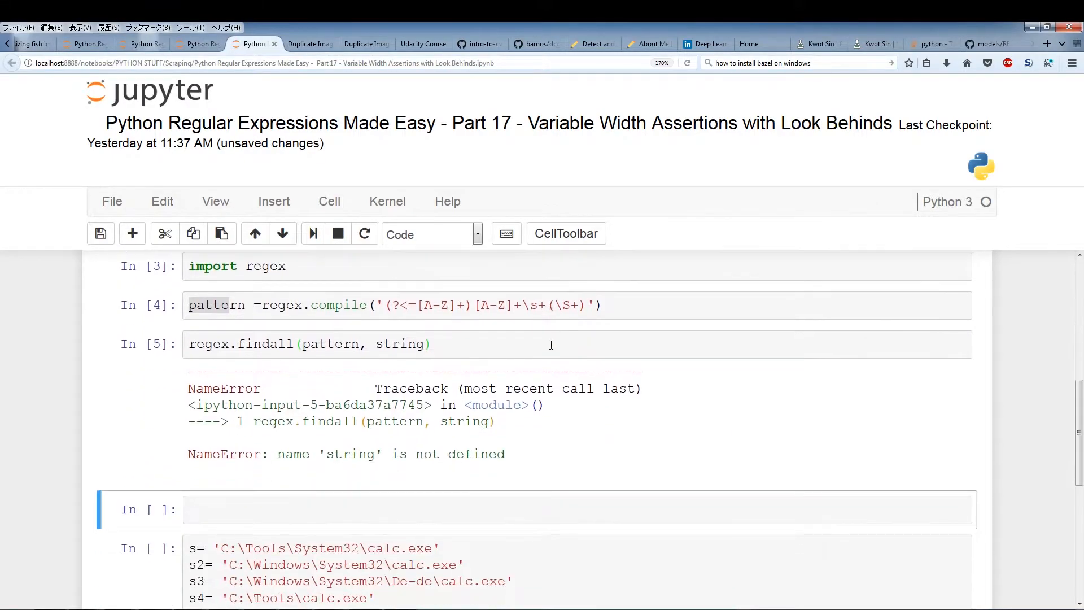
pyautogui.scroll(3)
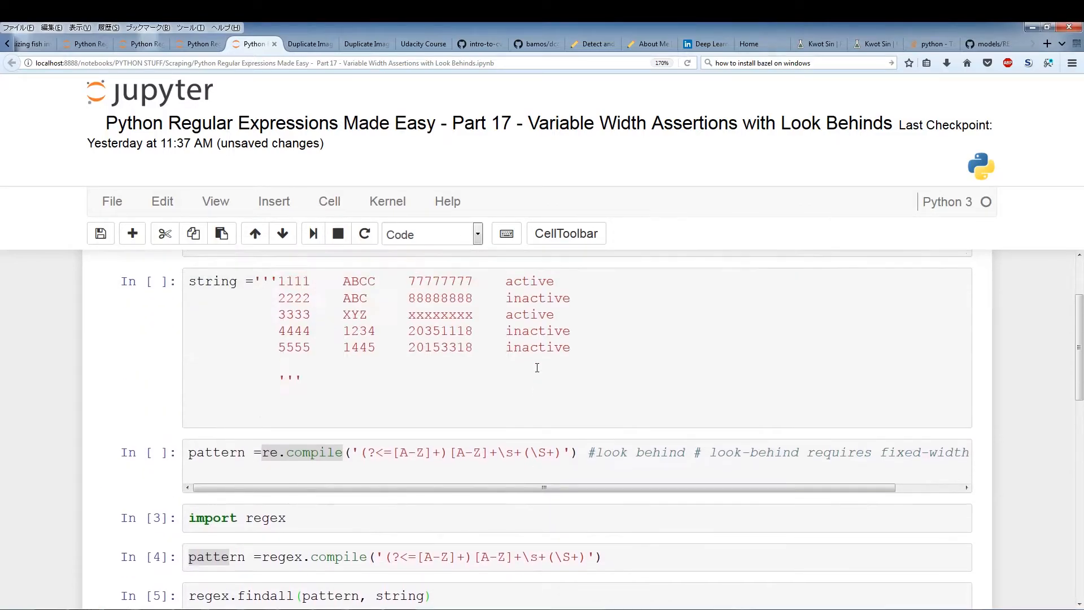
# Step: Run the sample string cell so regex.findall returns ['77777777', '88888888', 'xxxxxxxx']
pyautogui.scroll(-3)
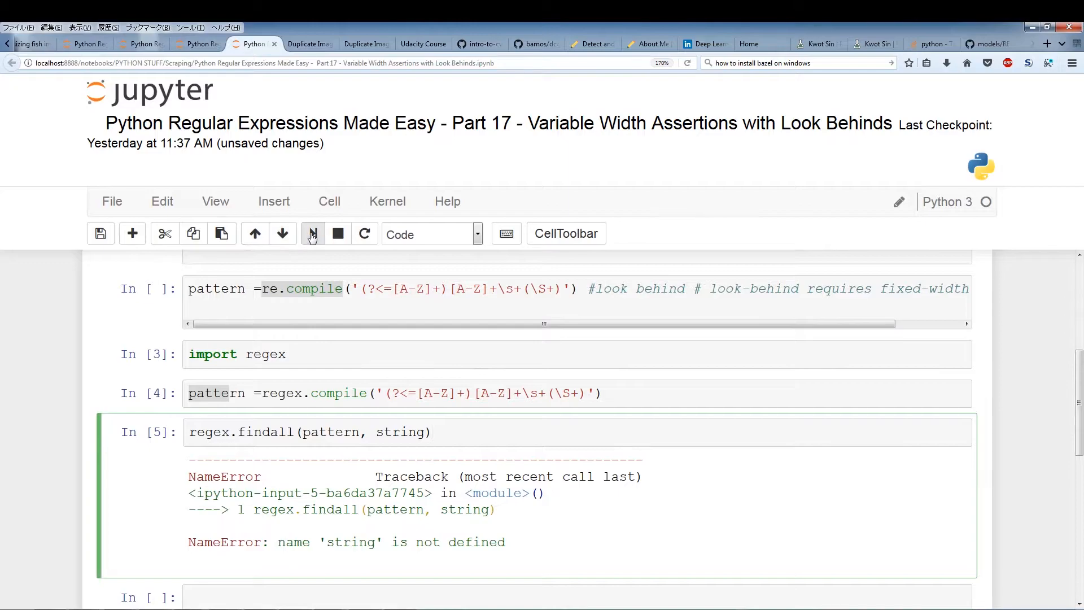
pyautogui.click(311, 233)
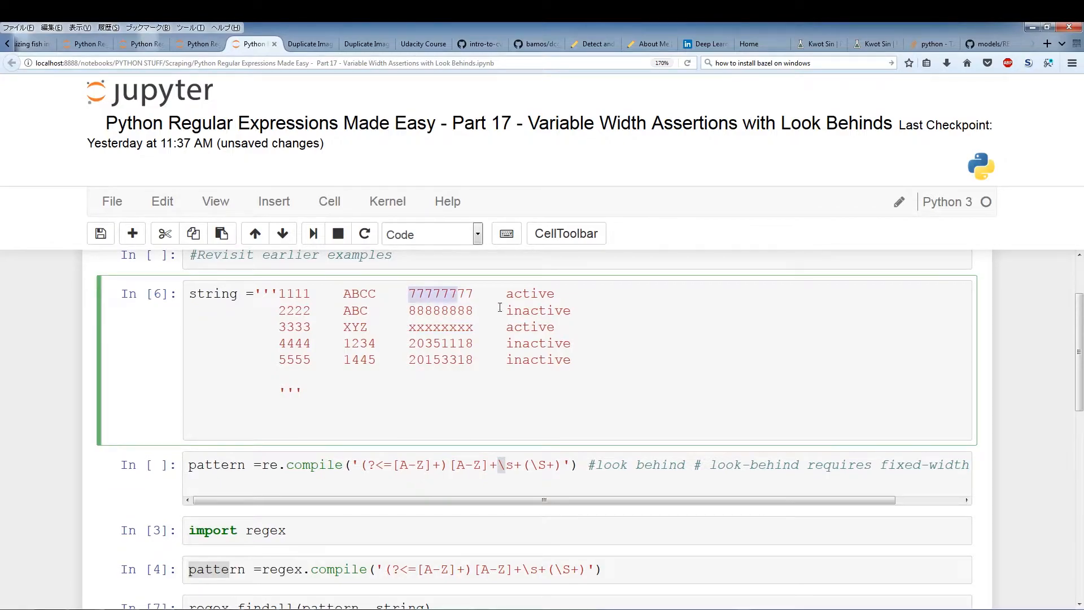
pyautogui.scroll(-3)
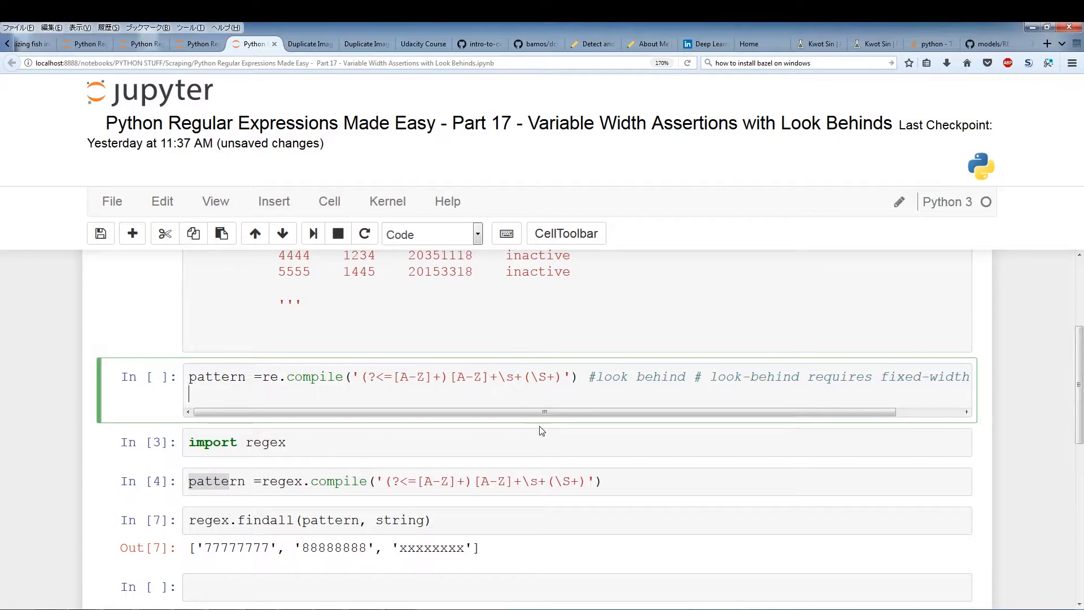
pyautogui.scroll(3)
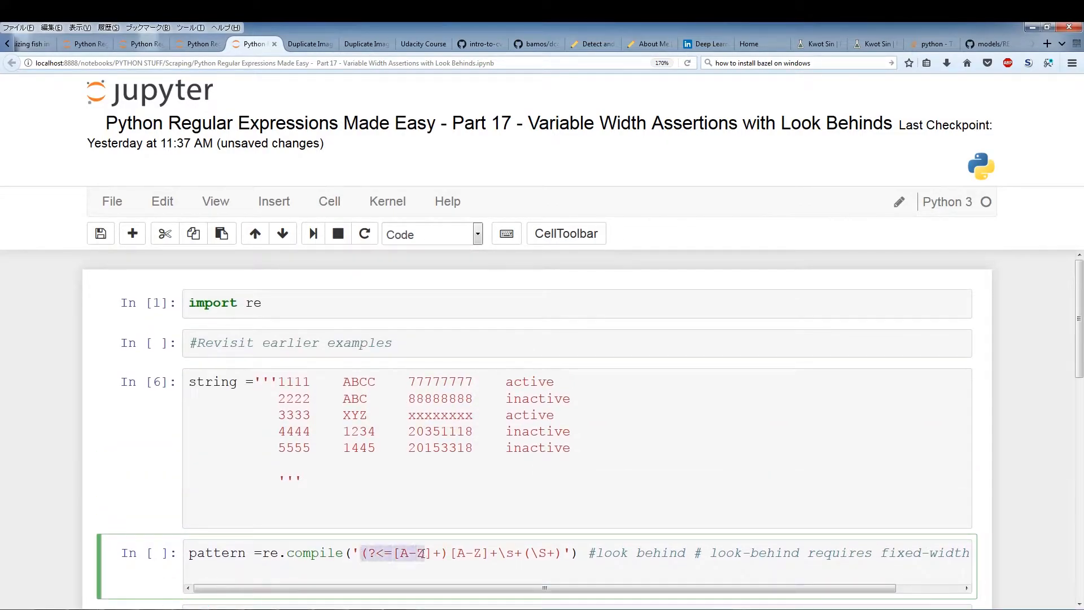
pyautogui.click(371, 381)
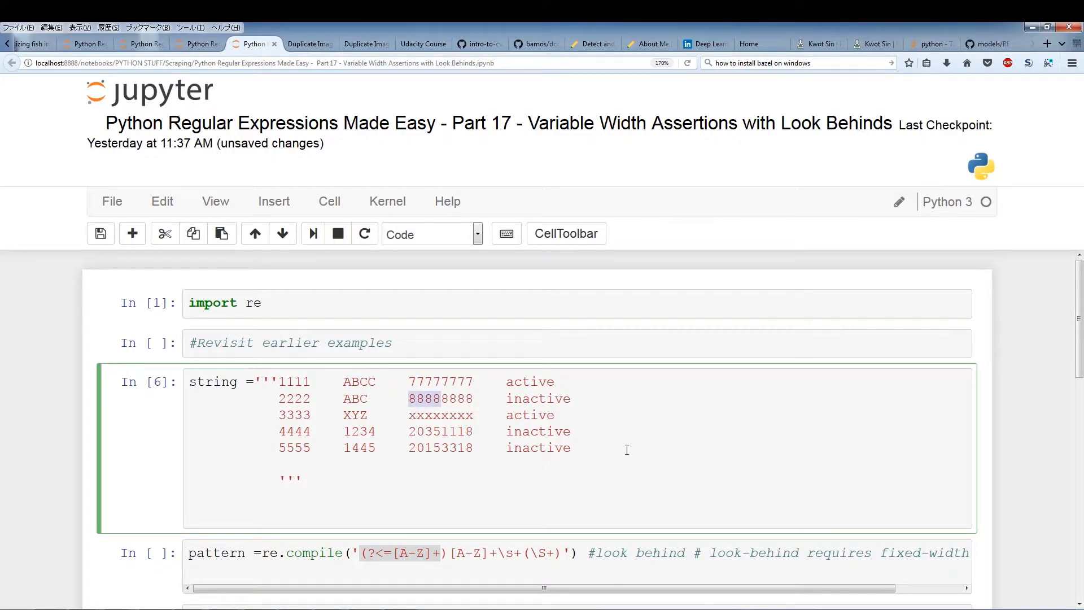
pyautogui.scroll(-3)
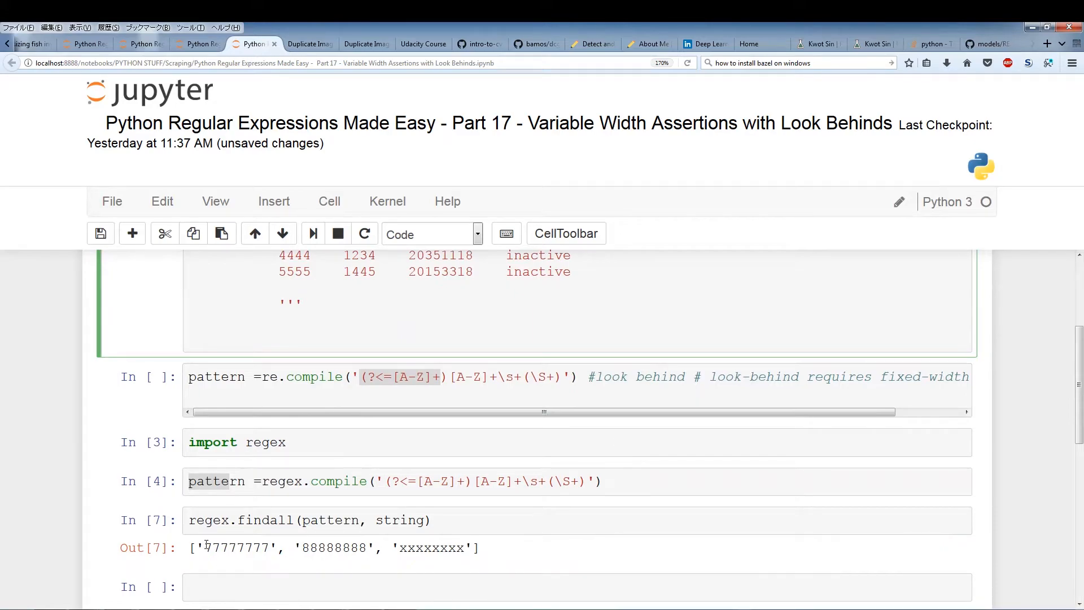
pyautogui.scroll(3)
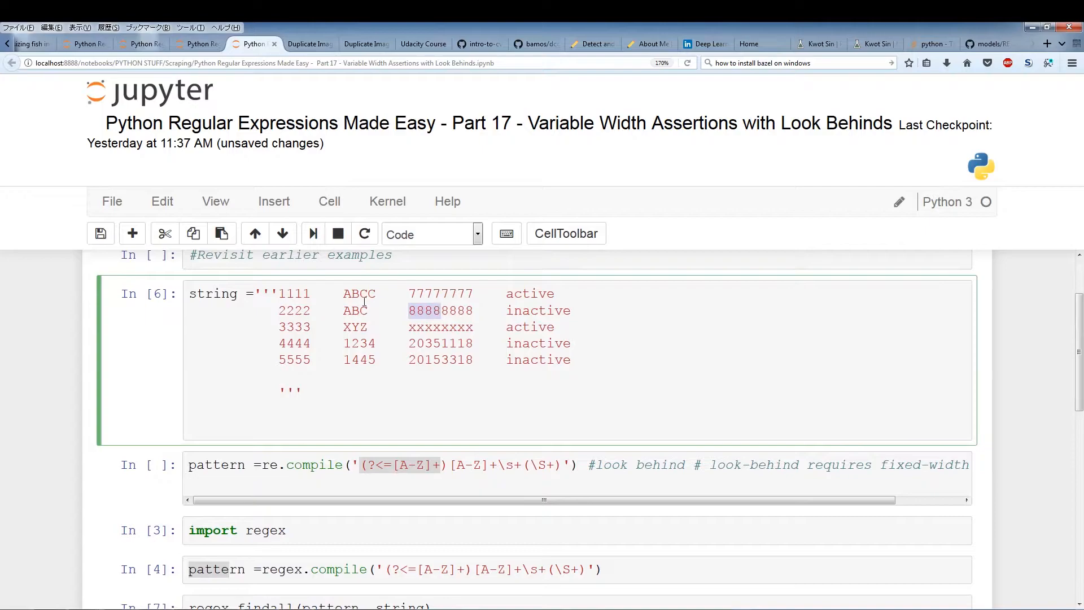
pyautogui.moveTo(426, 316)
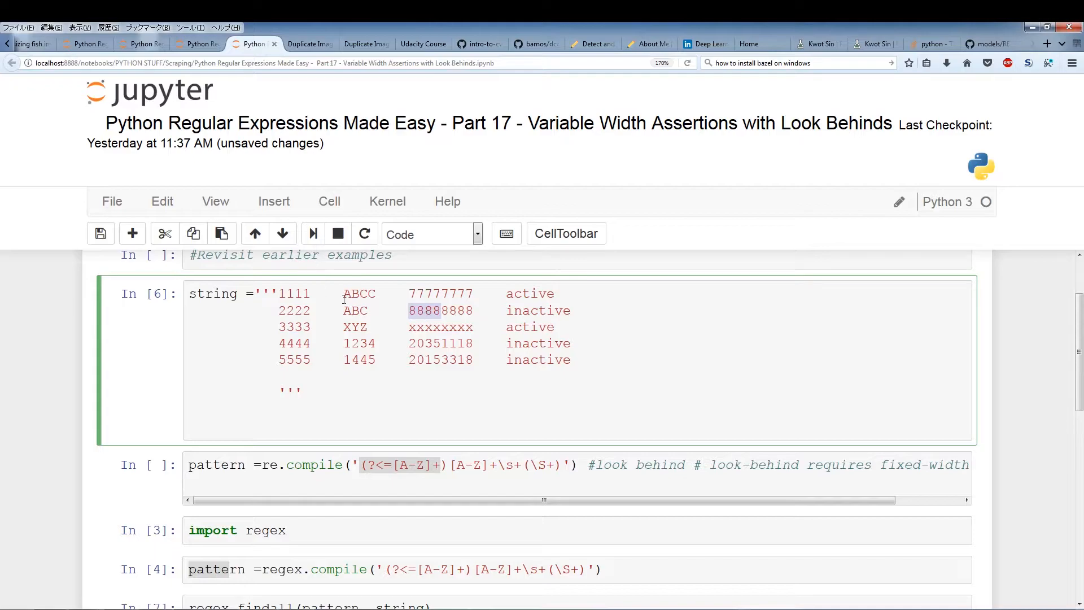
pyautogui.scroll(-3)
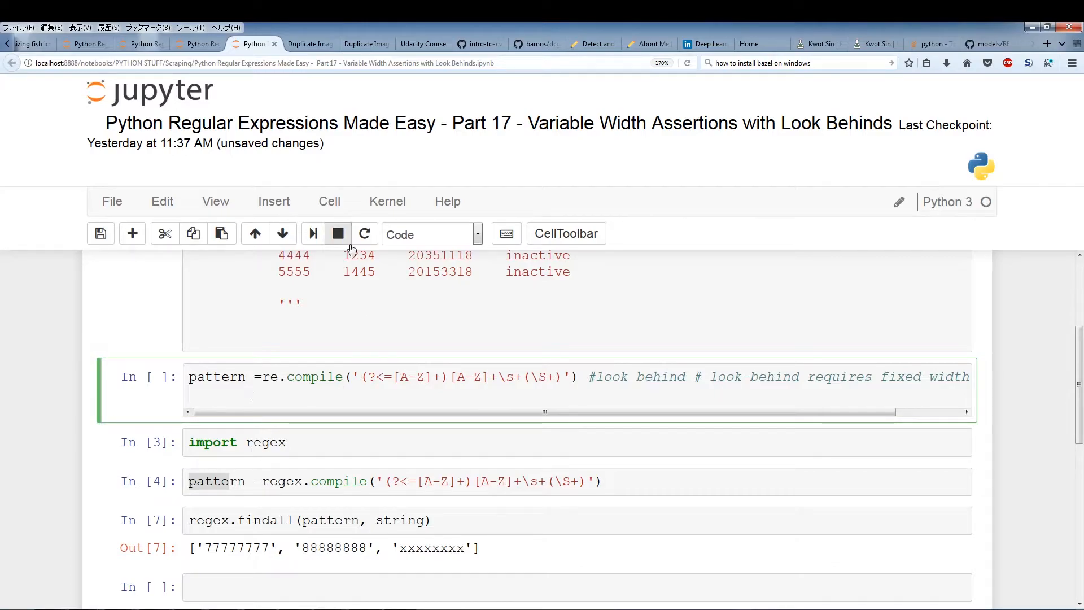
pyautogui.click(313, 233)
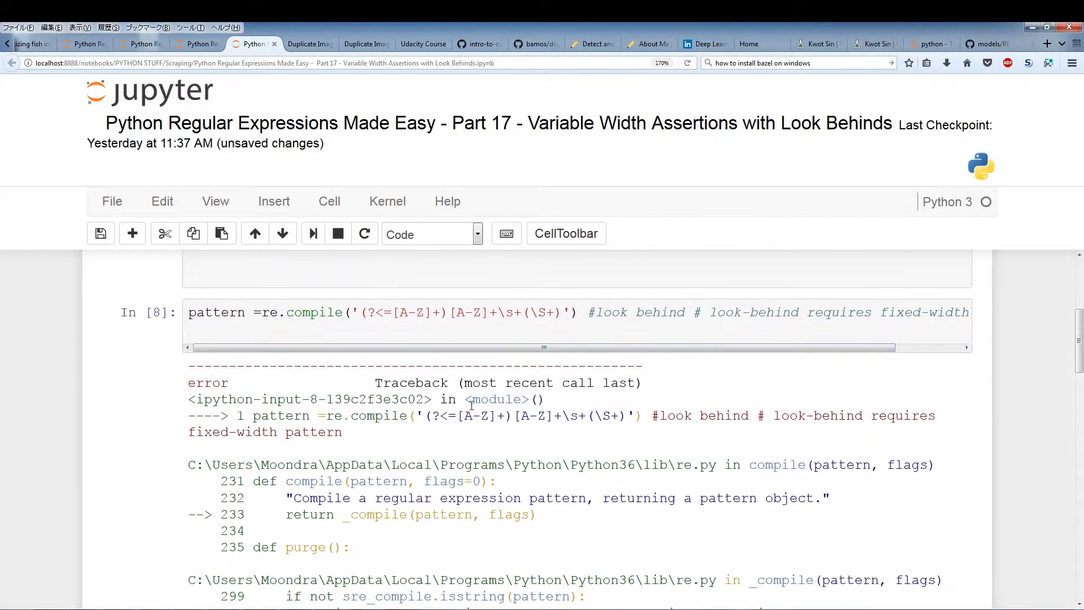
pyautogui.scroll(-3)
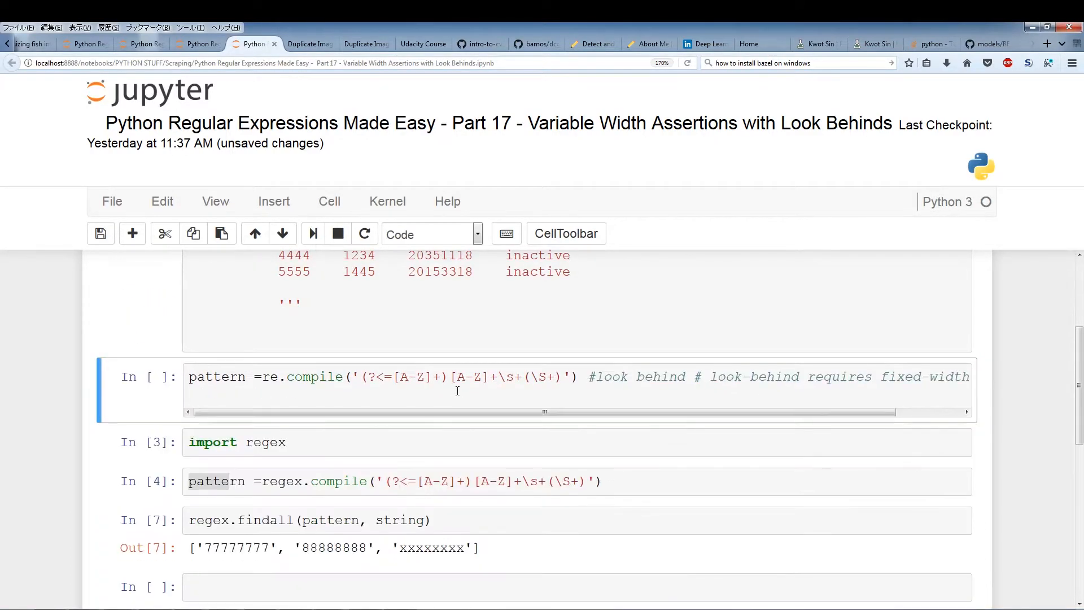
pyautogui.scroll(-3)
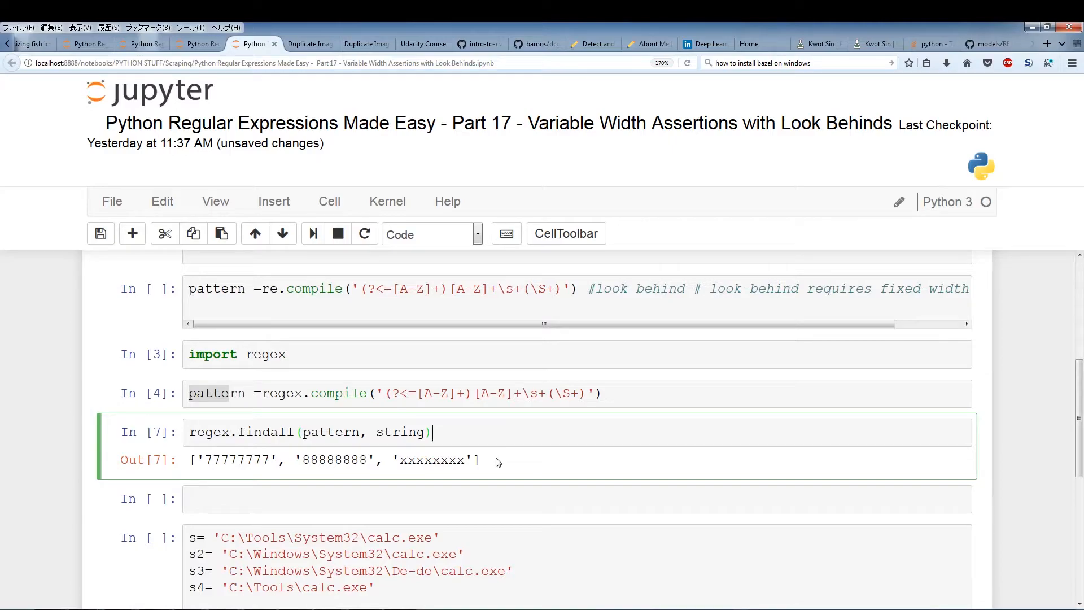
pyautogui.scroll(3)
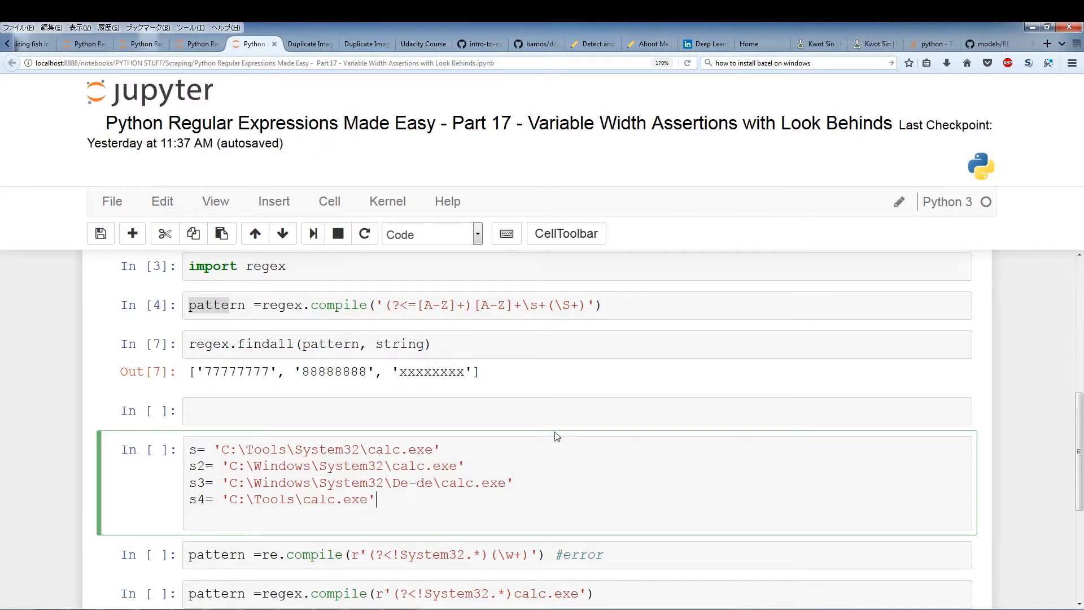
# Step: Run the cell defining the four calc.exe path strings s, s2, s3 and s4
pyautogui.scroll(-3)
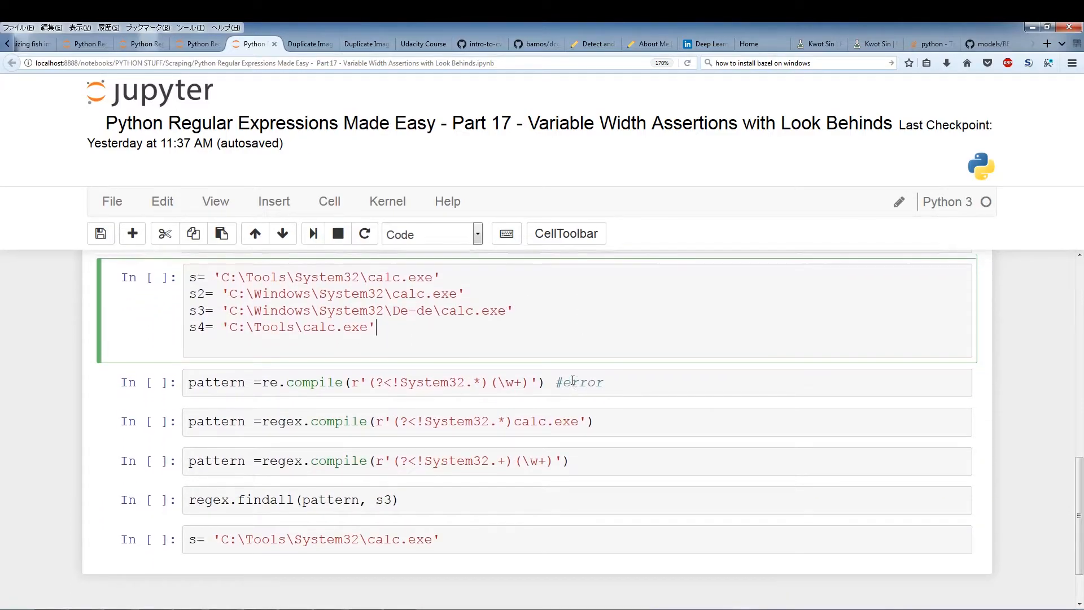
pyautogui.scroll(3)
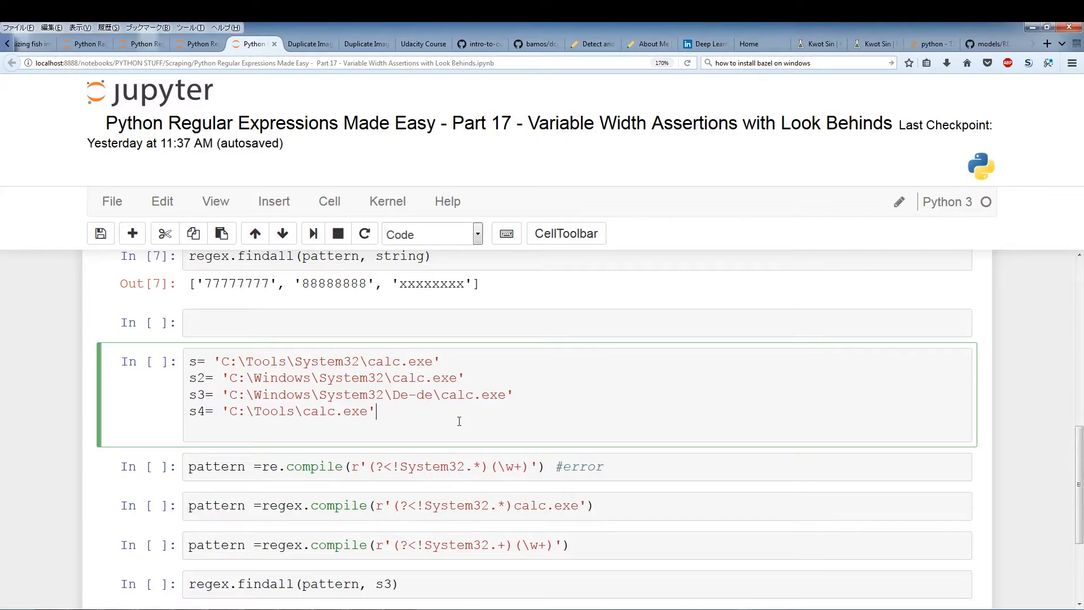
pyautogui.moveTo(460, 423)
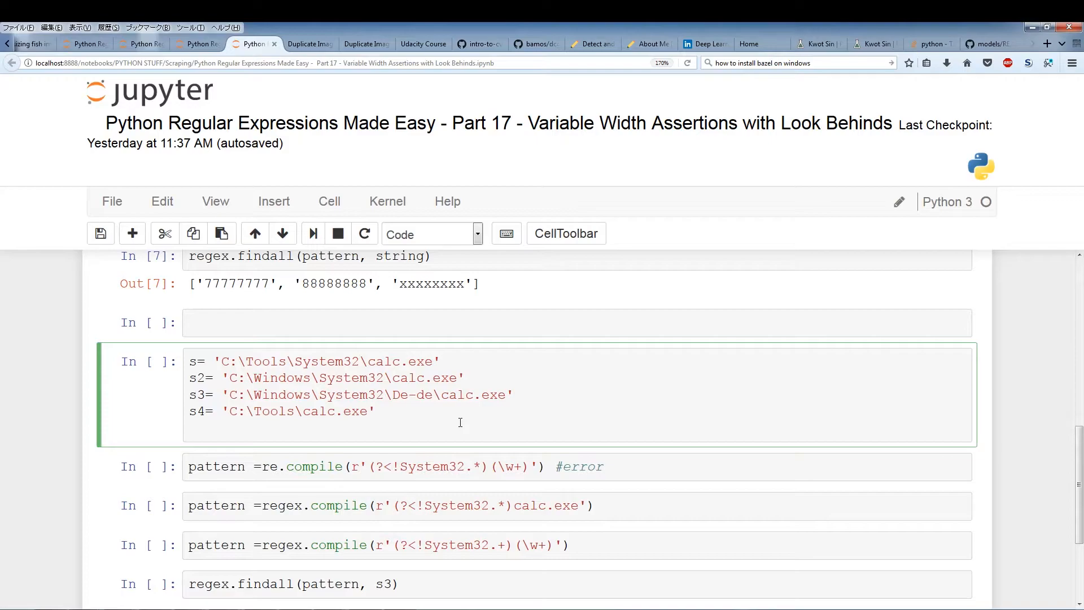
pyautogui.click(377, 411)
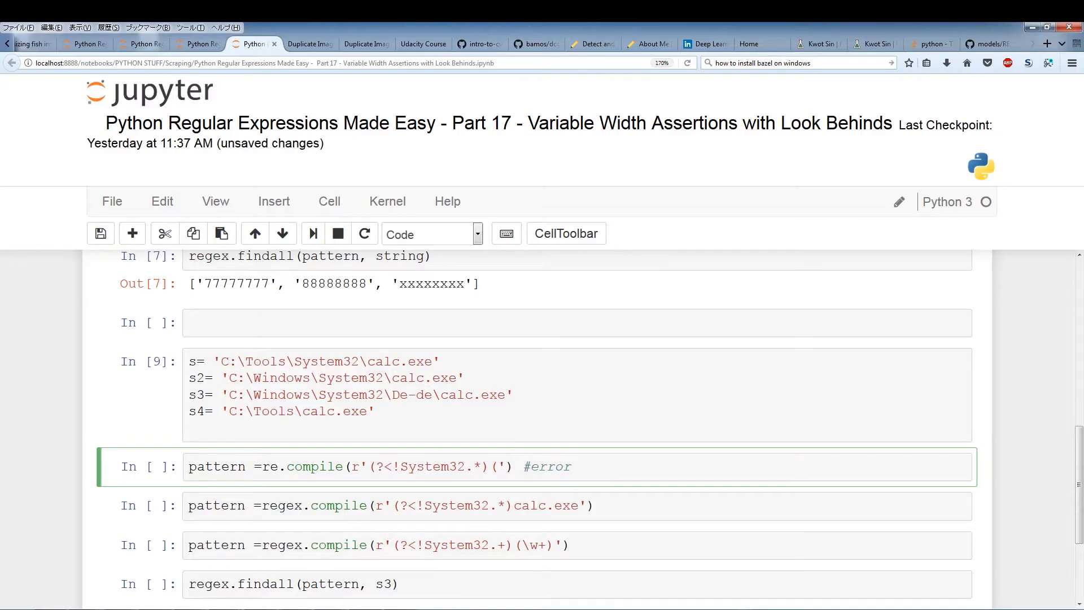
# Step: Replace the (\w+) capture group with calc.exe in the re negative-lookbehind cell and run it to show the error
pyautogui.write('calc.exe')
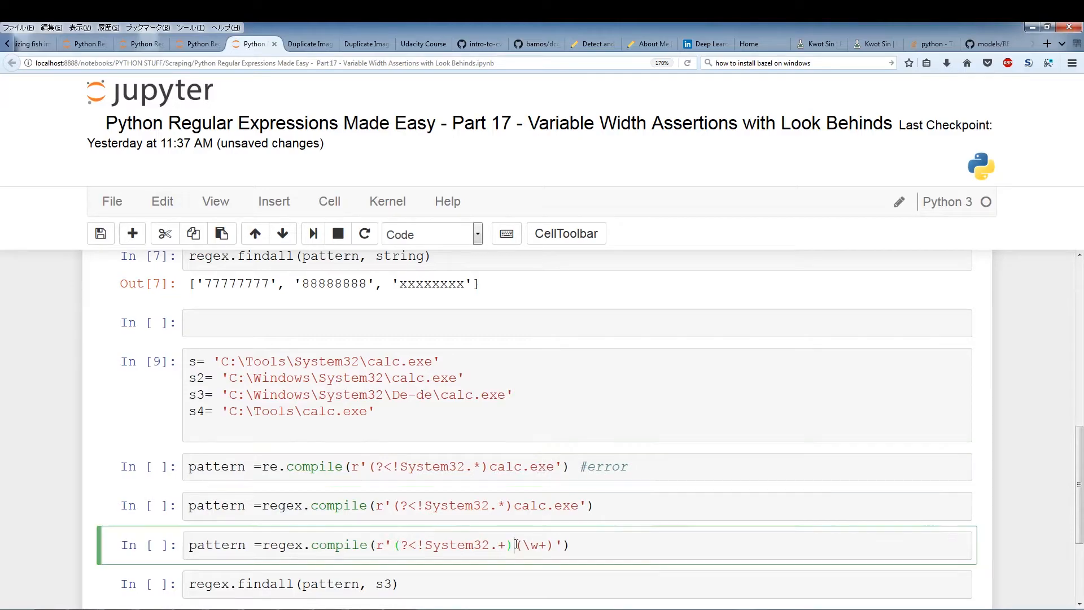
pyautogui.press('Backspace')
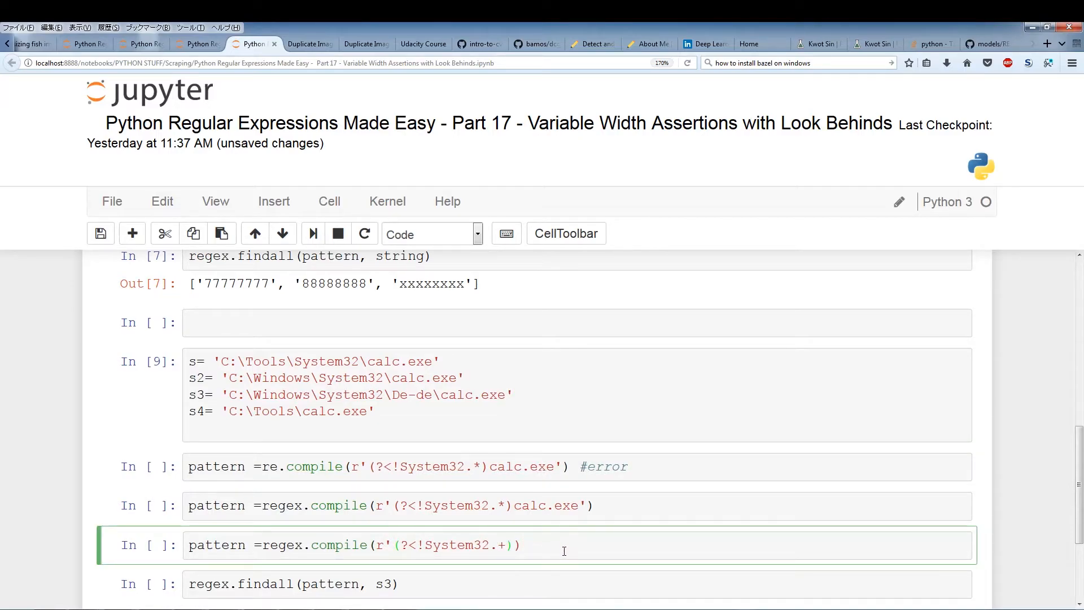
pyautogui.write('calc')
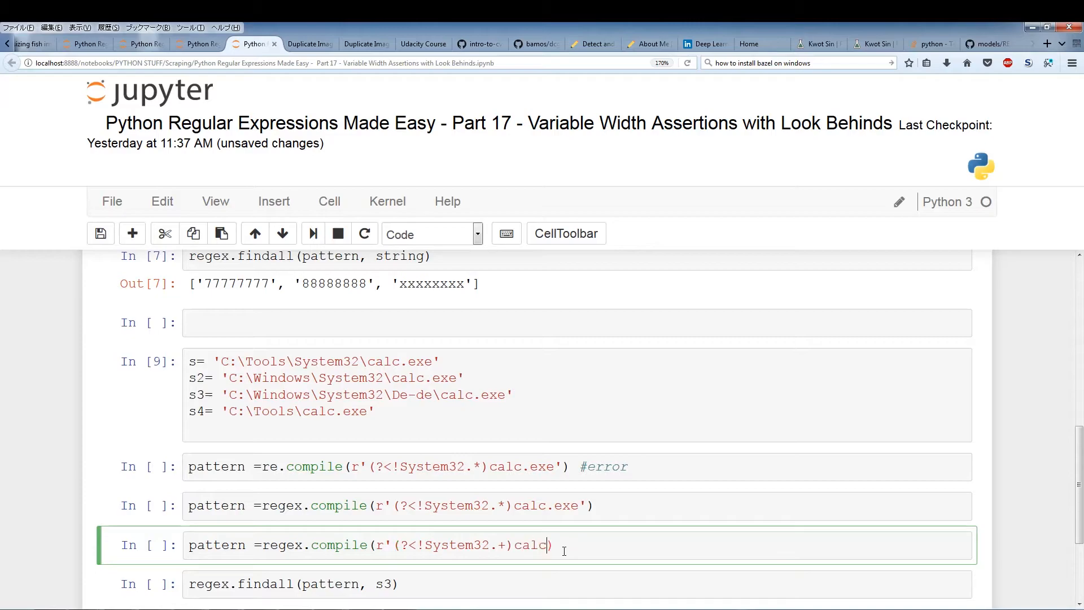
pyautogui.write('.exe')
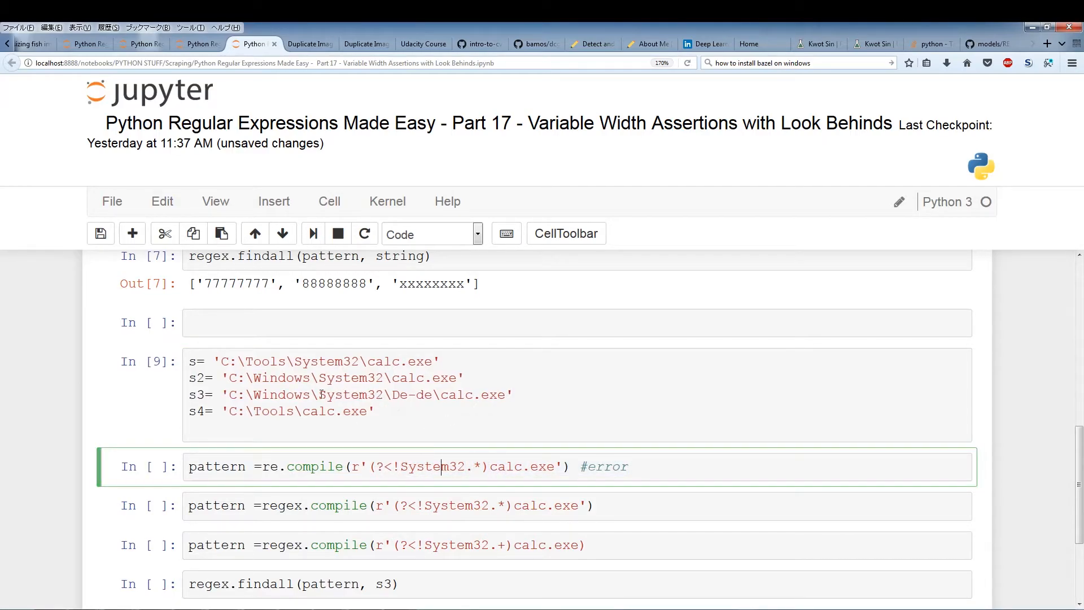
pyautogui.click(386, 396)
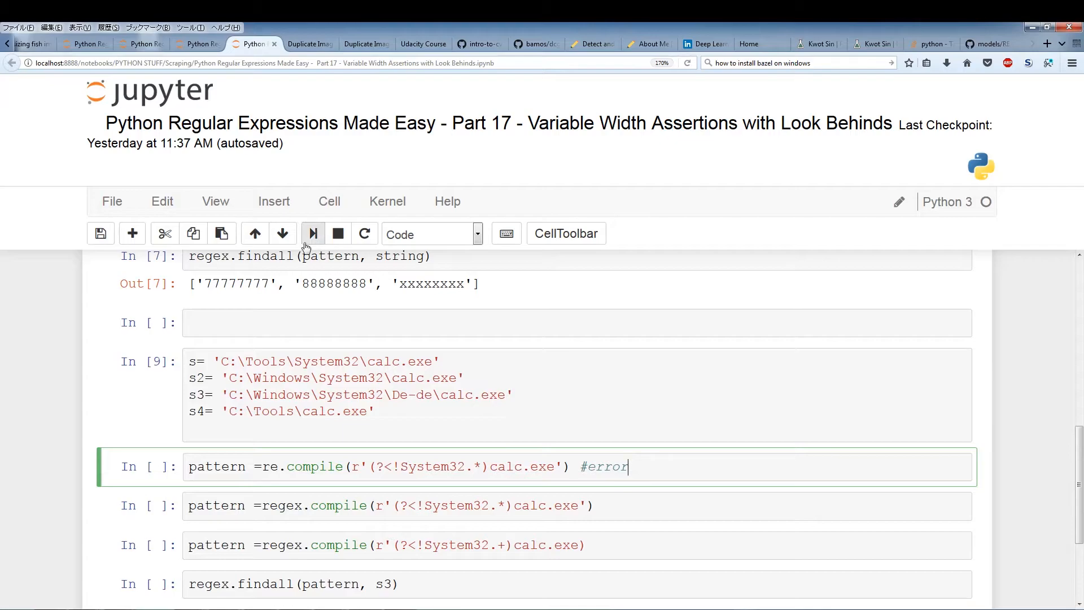
pyautogui.click(311, 233)
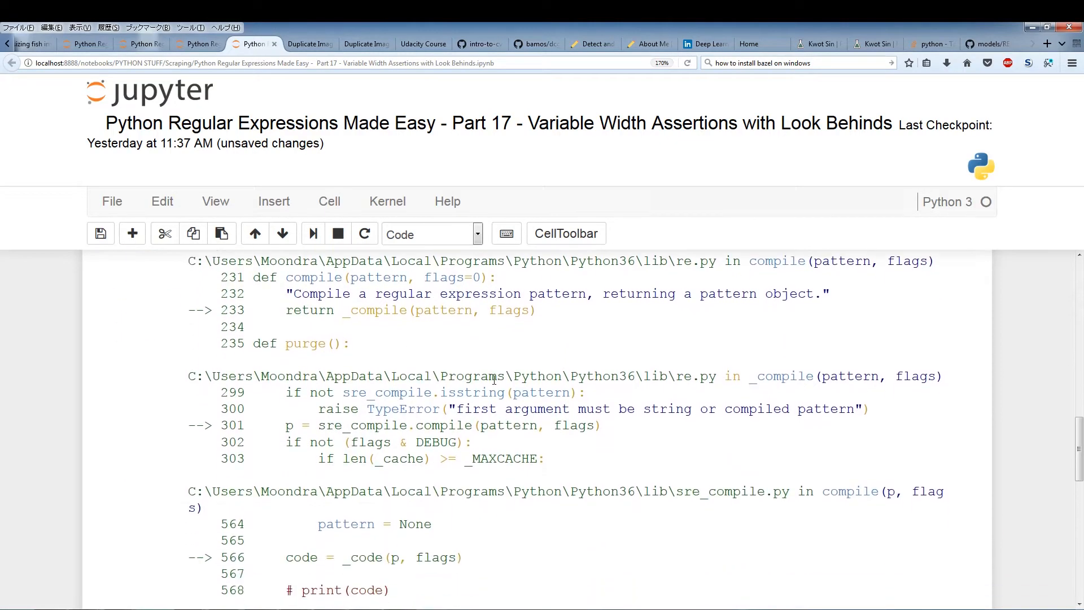
# Step: Scroll through the traceback to read the 'look-behind requires fixed-width pattern' error
pyautogui.scroll(-3)
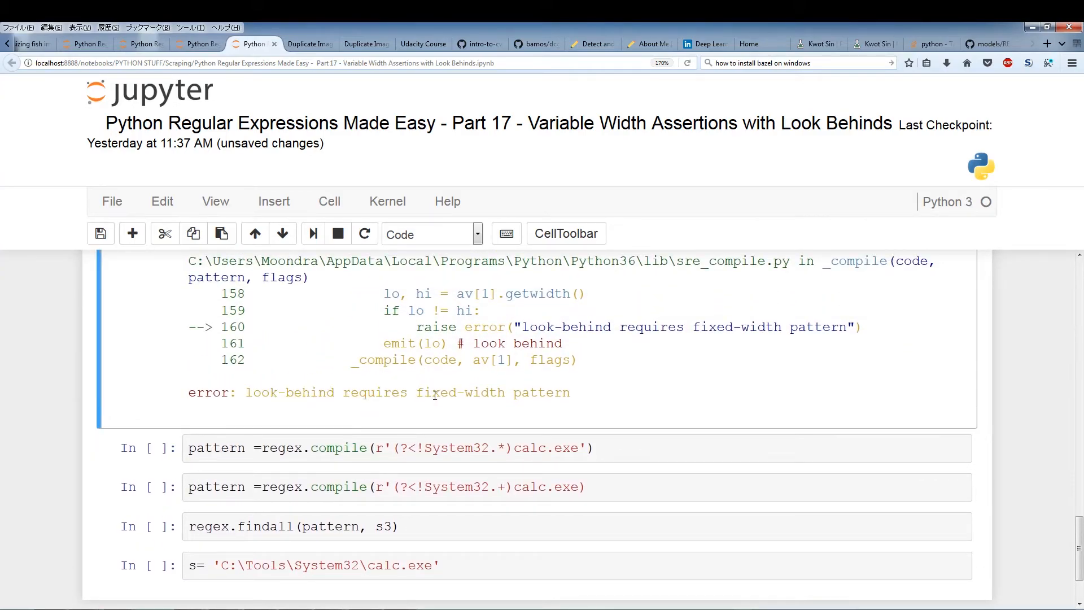
pyautogui.scroll(3)
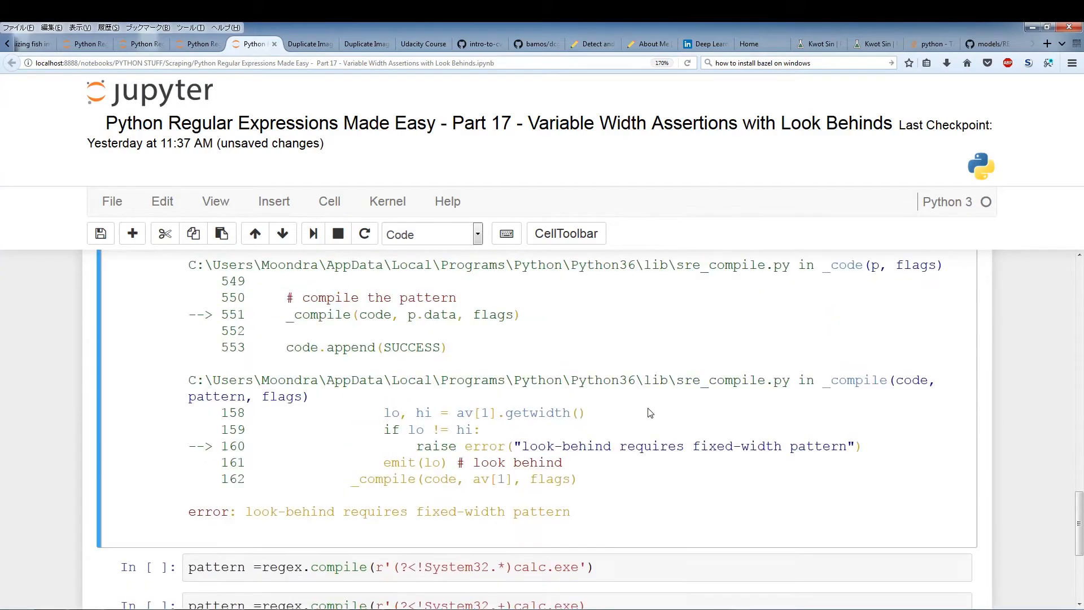
pyautogui.scroll(3)
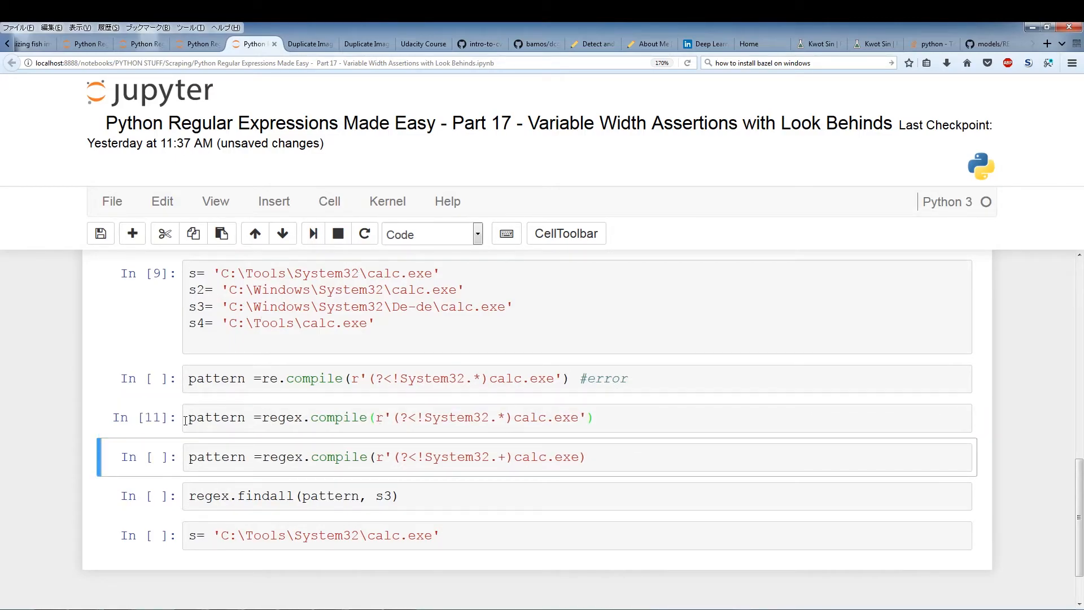
# Step: Re-run the regex.compile lookbehind cell and remove the redundant .+ pattern cell
pyautogui.click(338, 417)
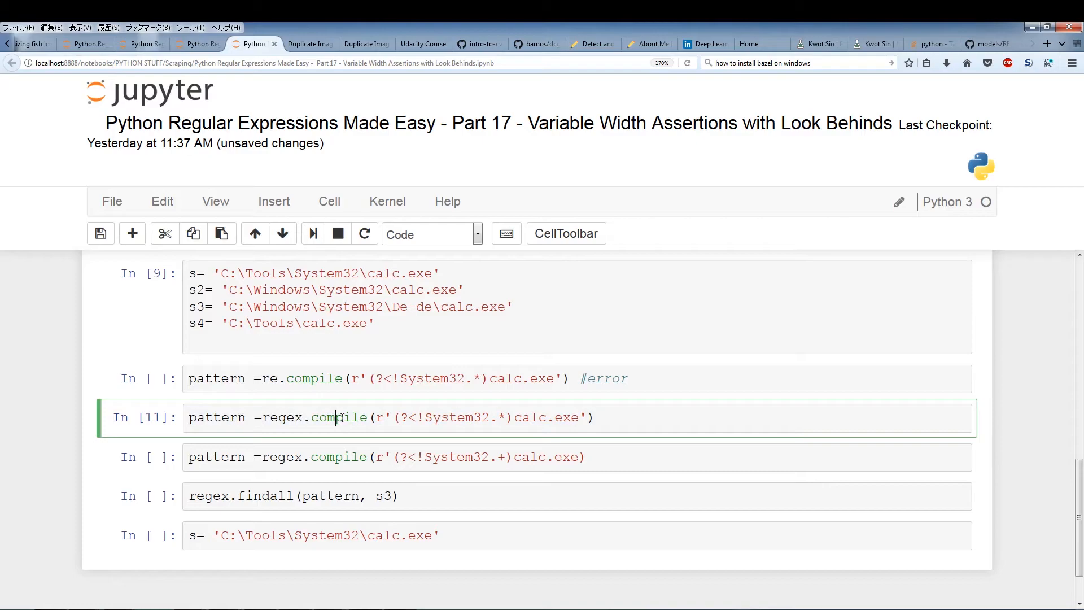
pyautogui.press('shift+Return')
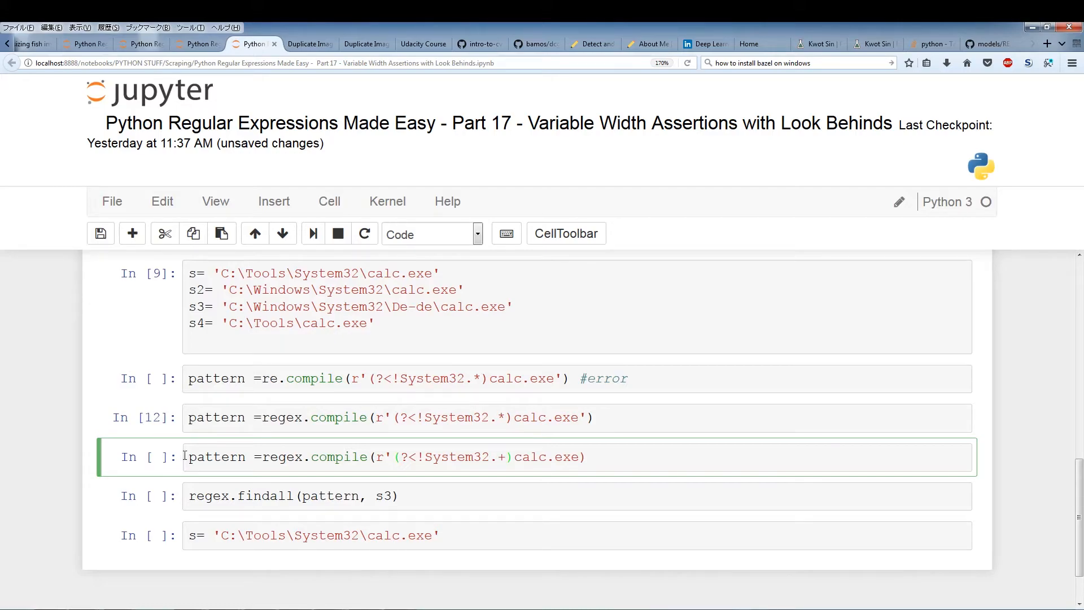
pyautogui.click(163, 233)
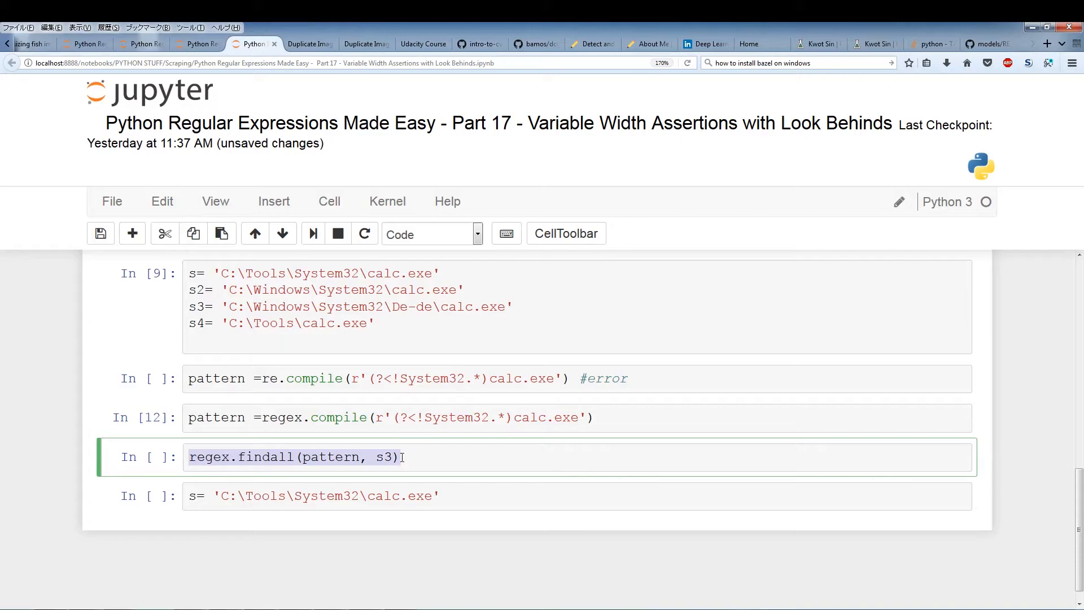
pyautogui.click(411, 457)
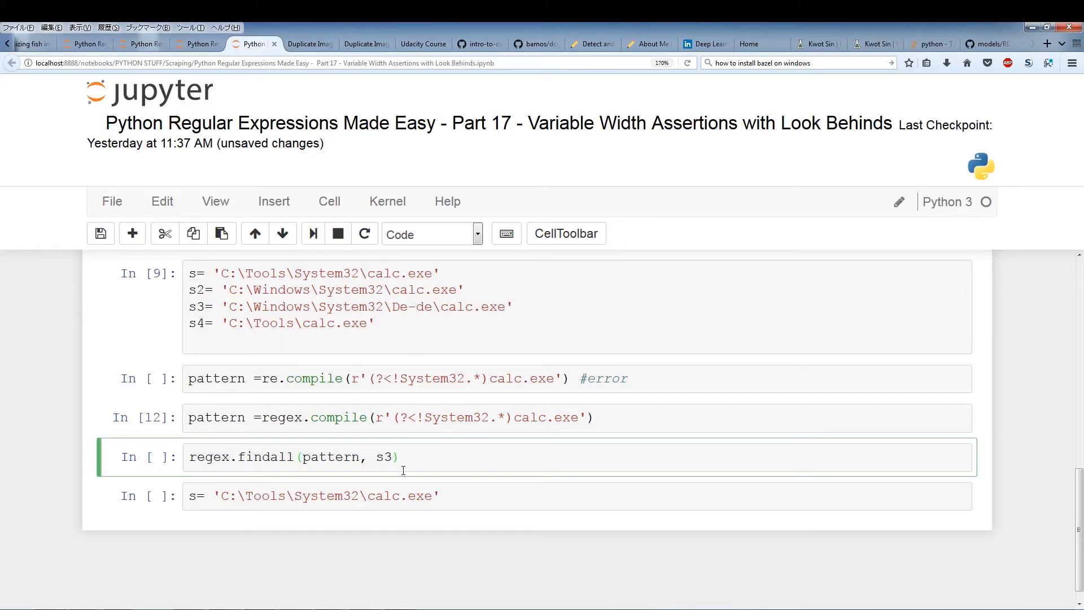
# Step: Run regex.findall against s and then s2, neither returning a match
pyautogui.press('Backspace')
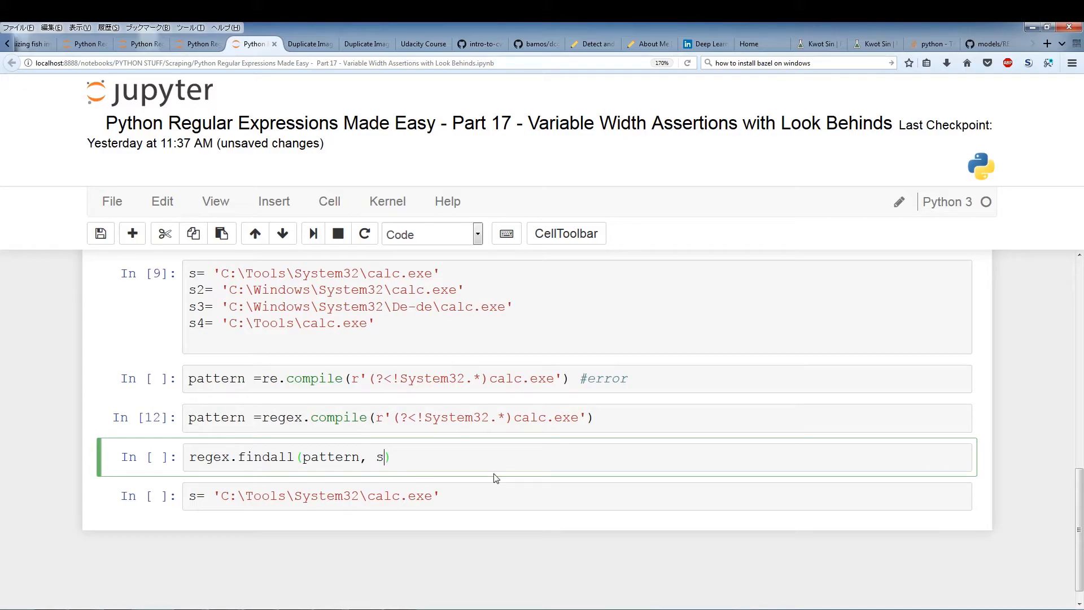
pyautogui.click(313, 232)
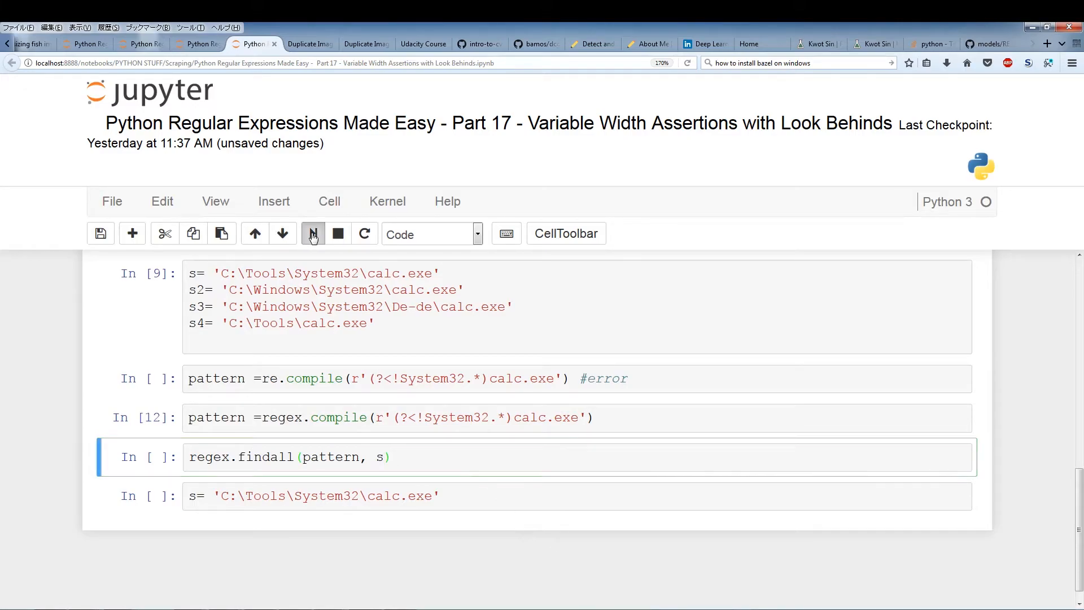
pyautogui.click(312, 233)
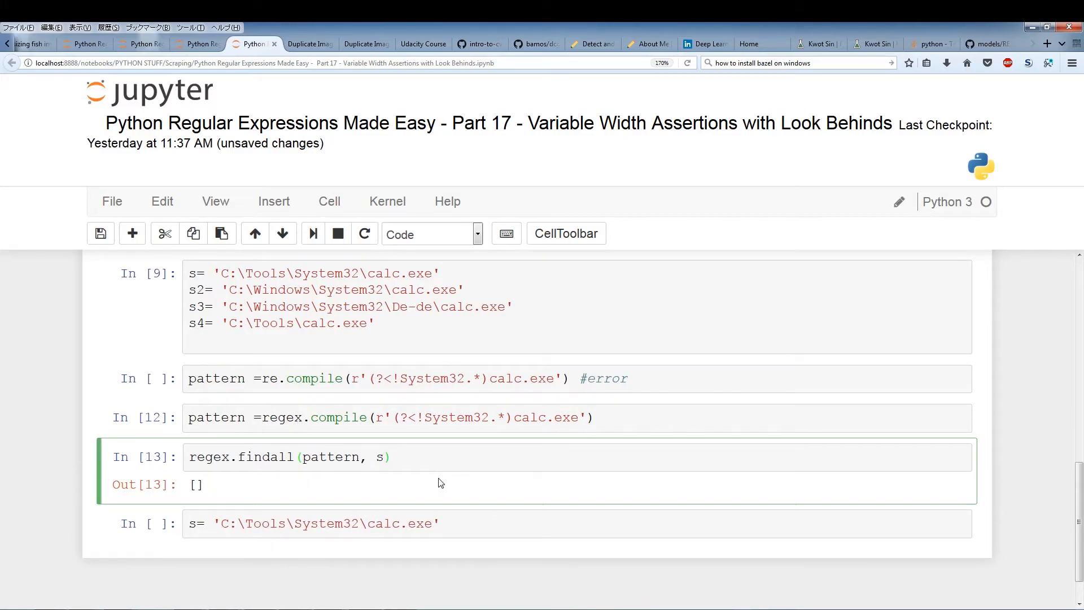
pyautogui.press('Backspace')
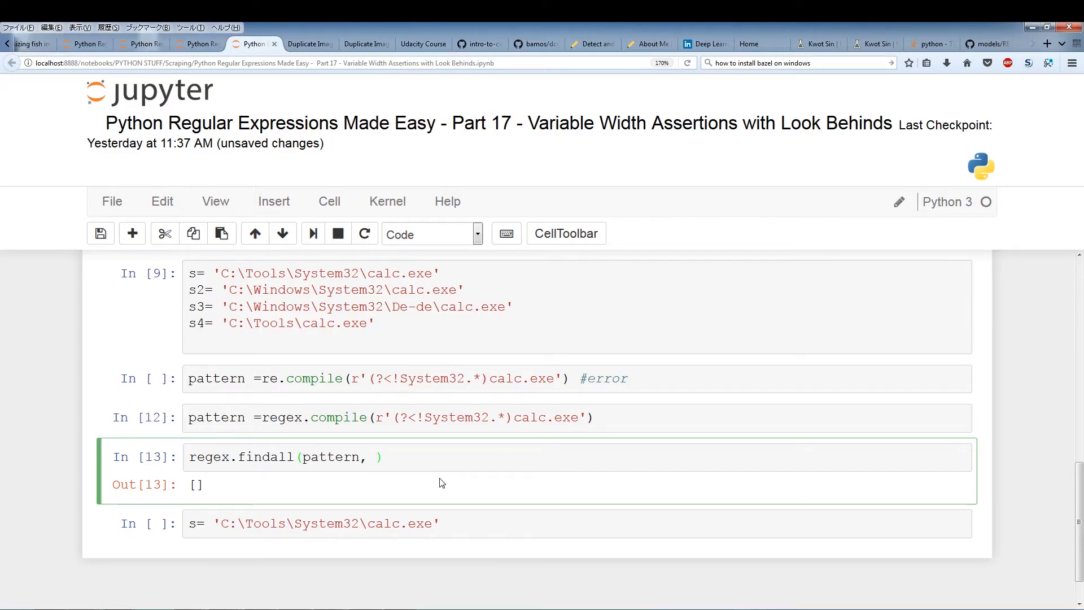
pyautogui.write('s2')
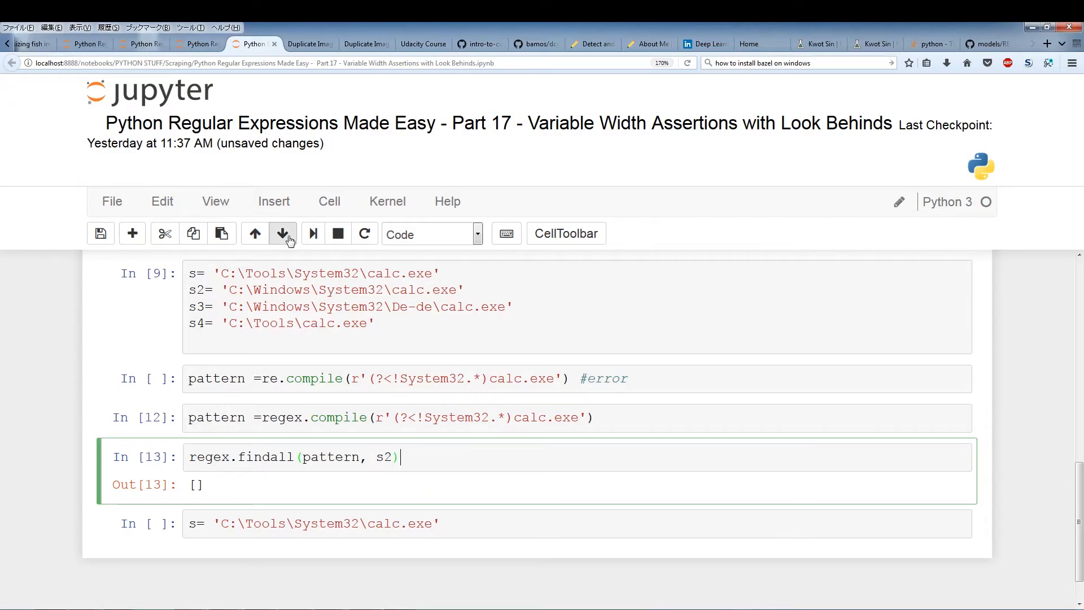
pyautogui.click(283, 232)
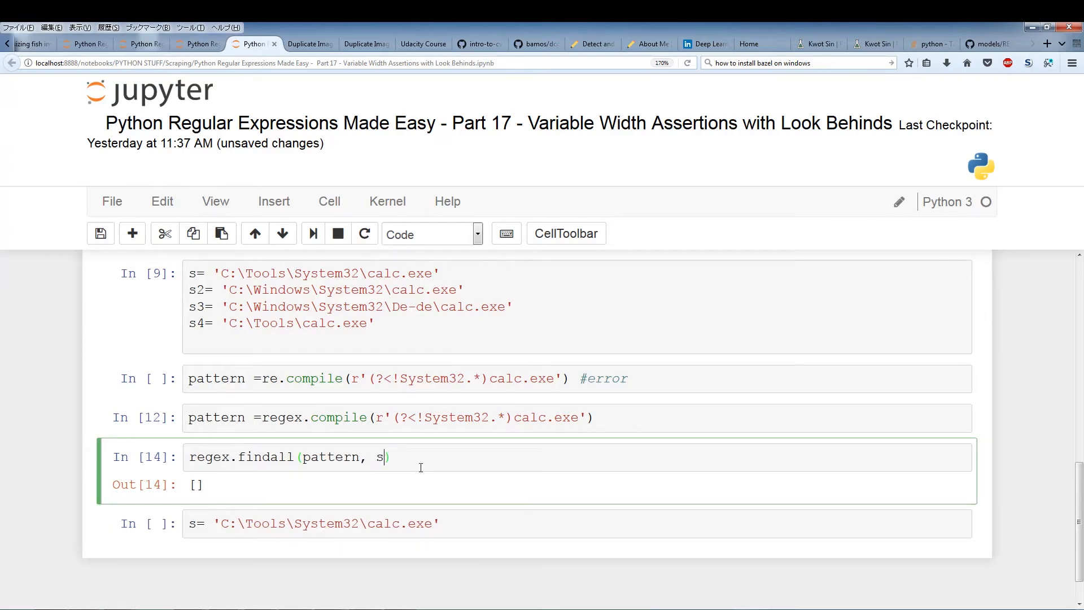
# Step: Run regex.findall against s3 and s4, with only s4 returning ['calc.exe']
pyautogui.write('3')
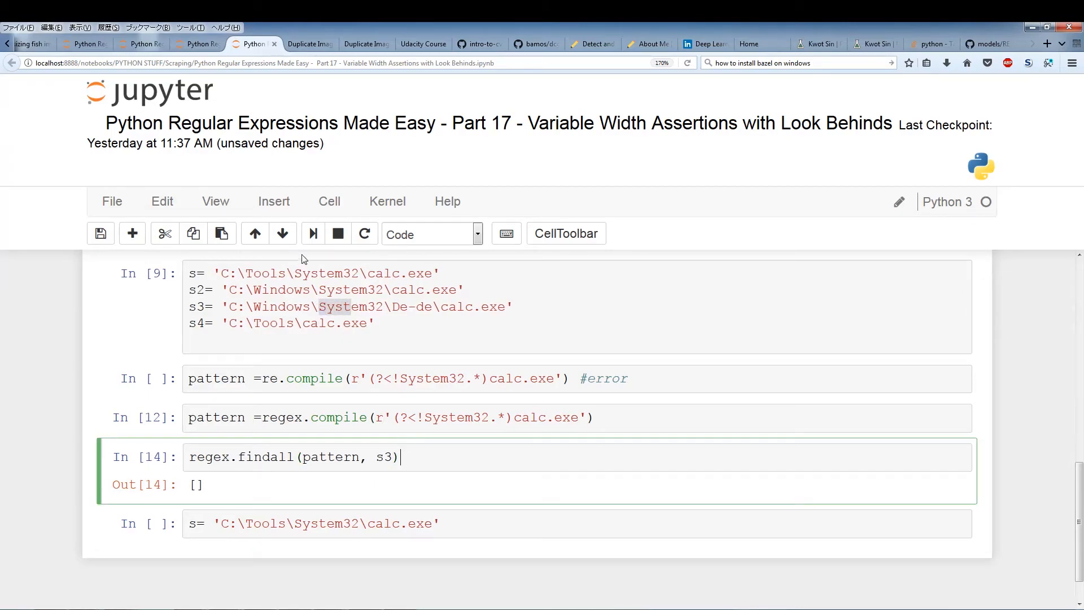
pyautogui.press('shift+Return')
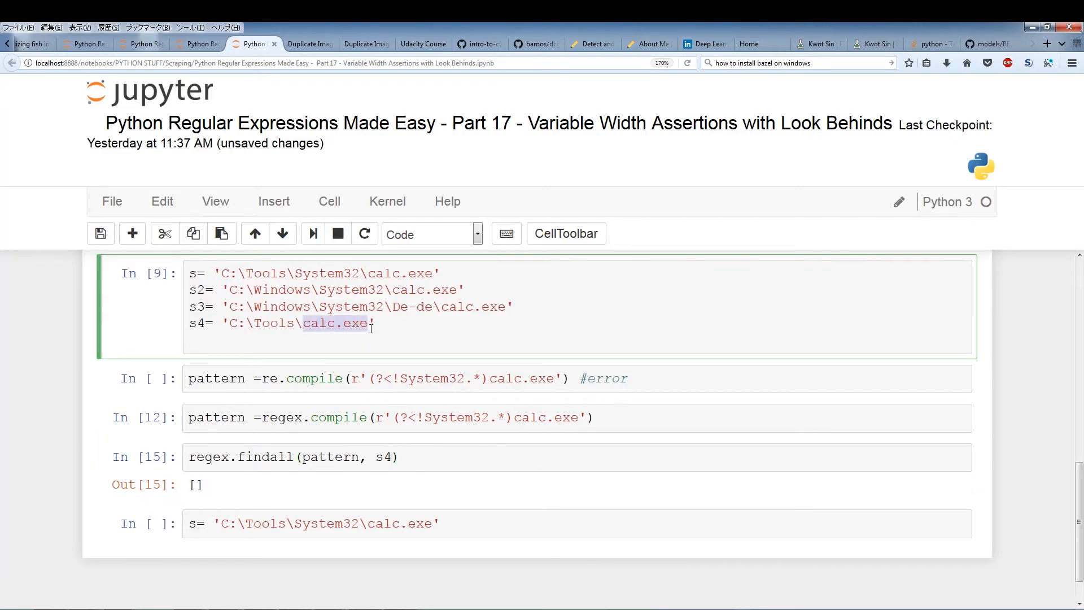
pyautogui.click(294, 456)
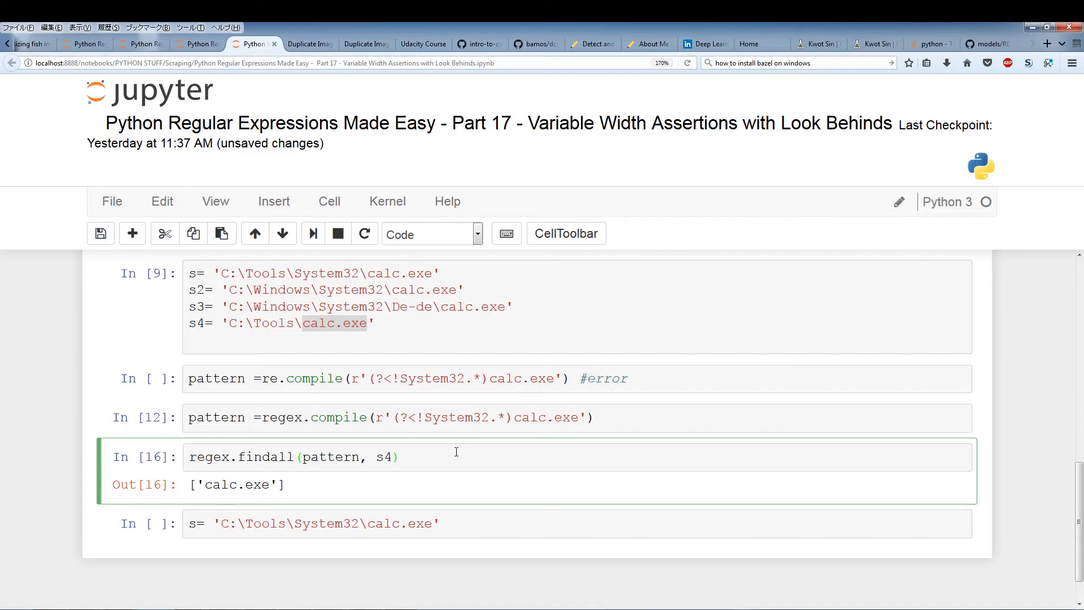
pyautogui.scroll(-3)
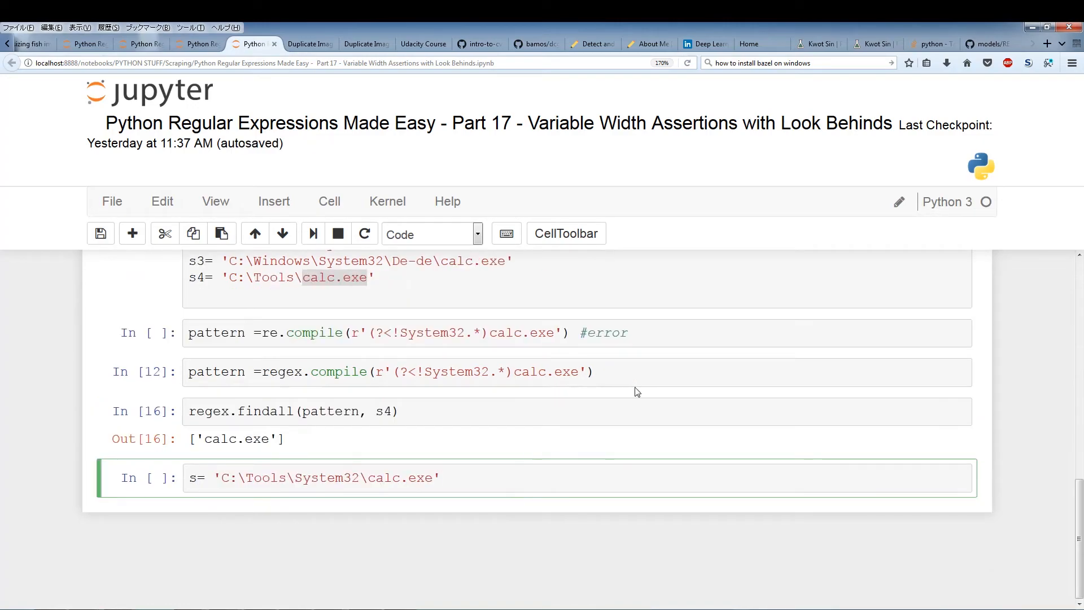
pyautogui.moveTo(657, 399)
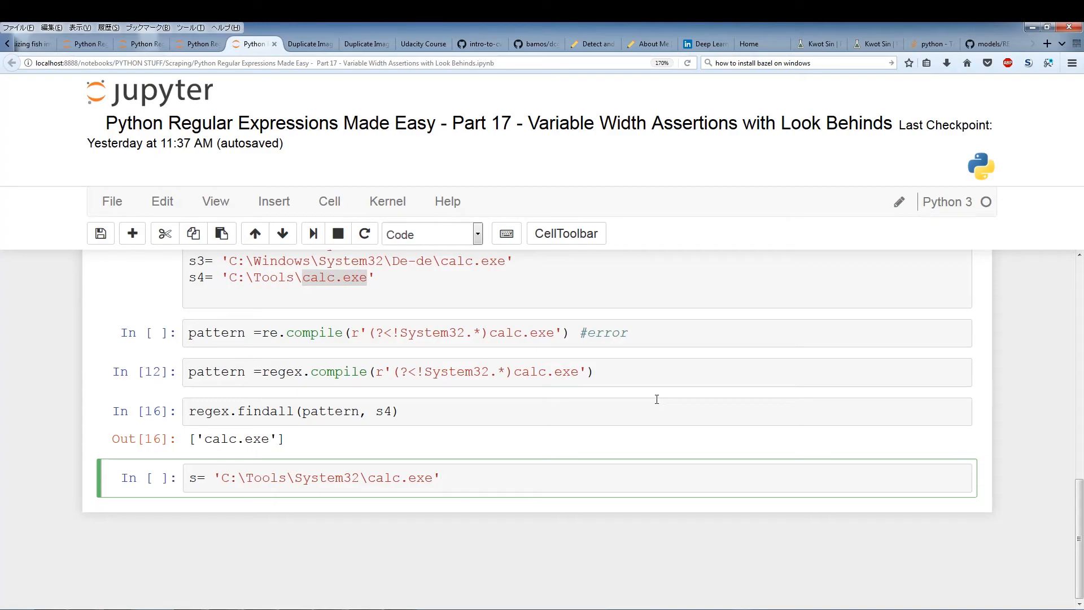
pyautogui.click(439, 478)
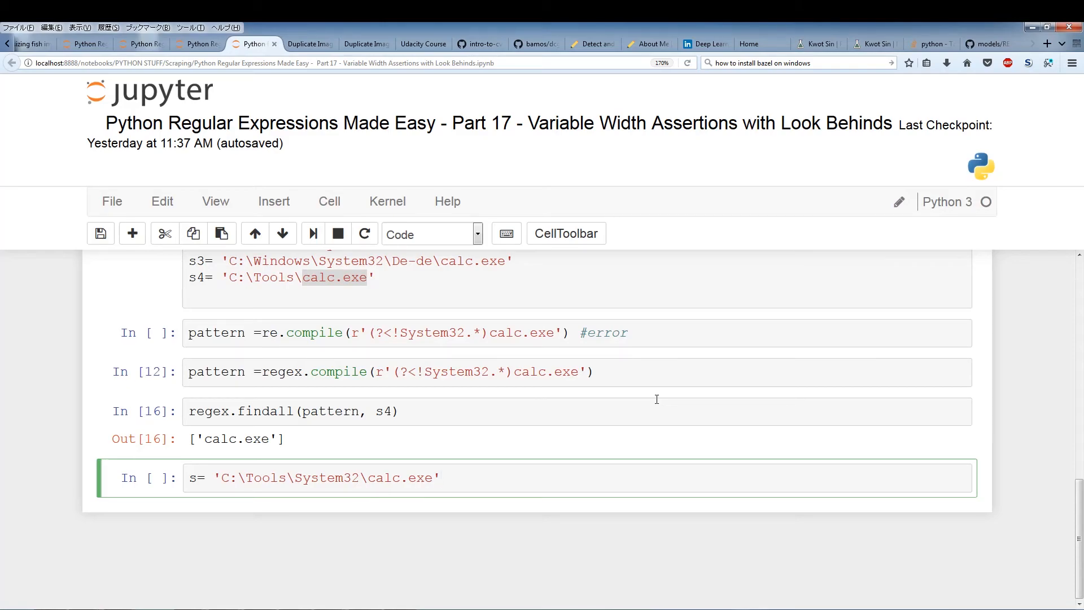
pyautogui.click(439, 478)
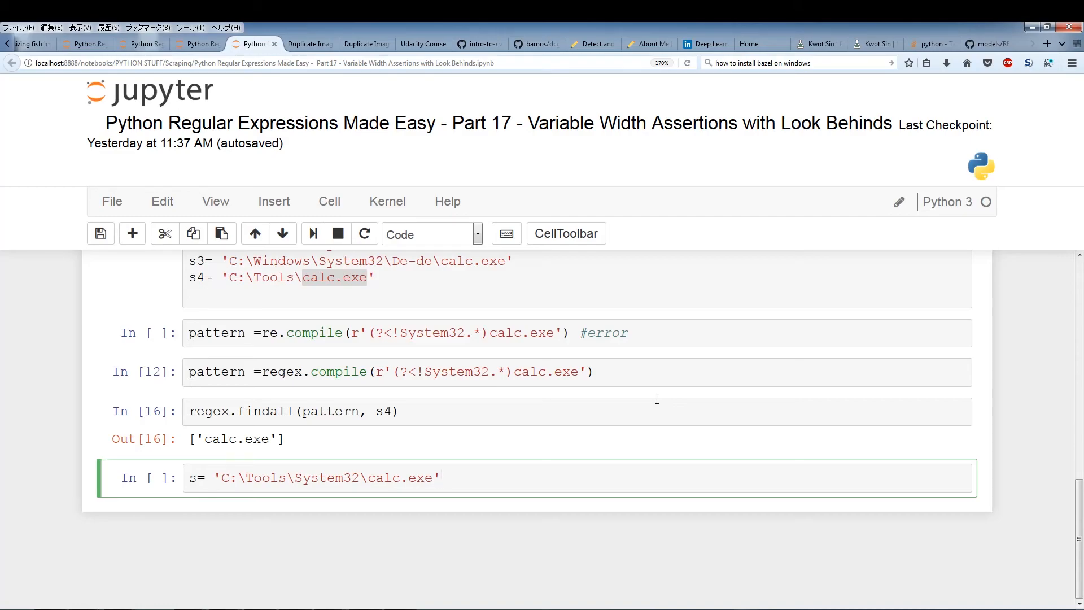
pyautogui.click(441, 477)
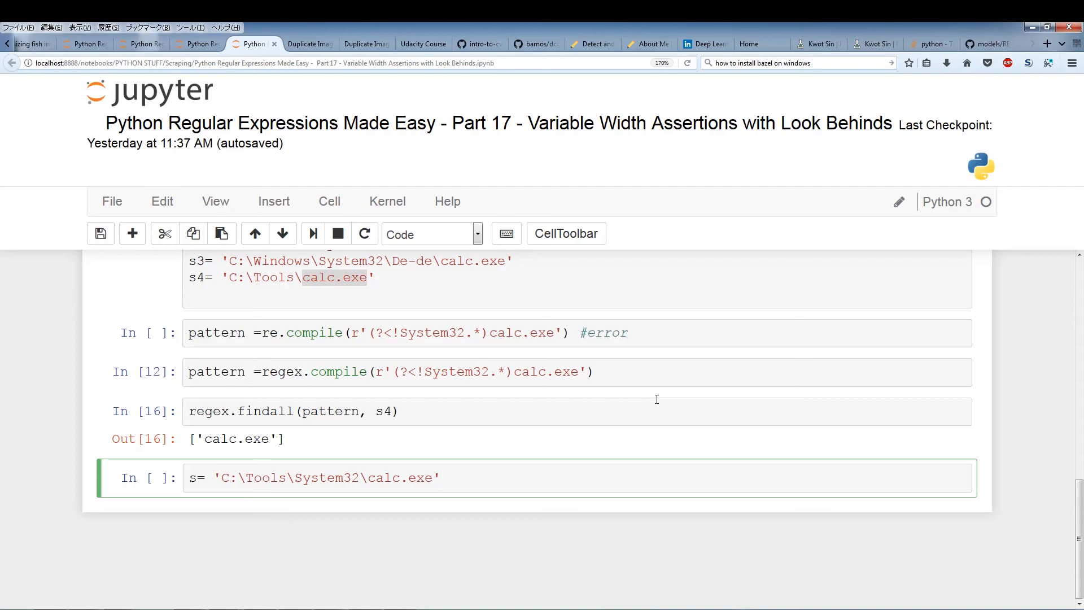
pyautogui.click(439, 478)
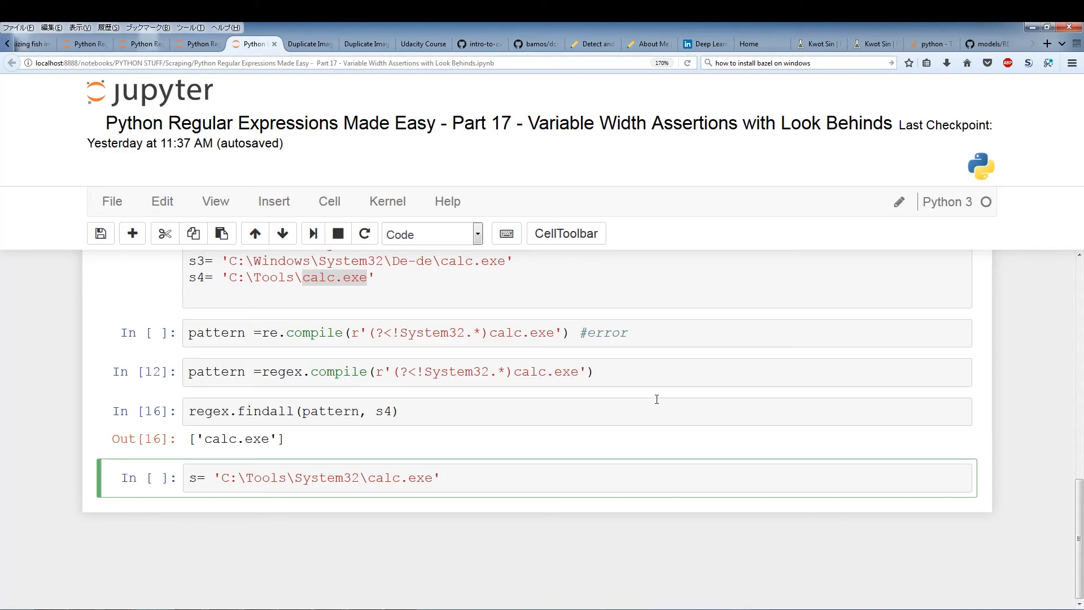
pyautogui.click(441, 478)
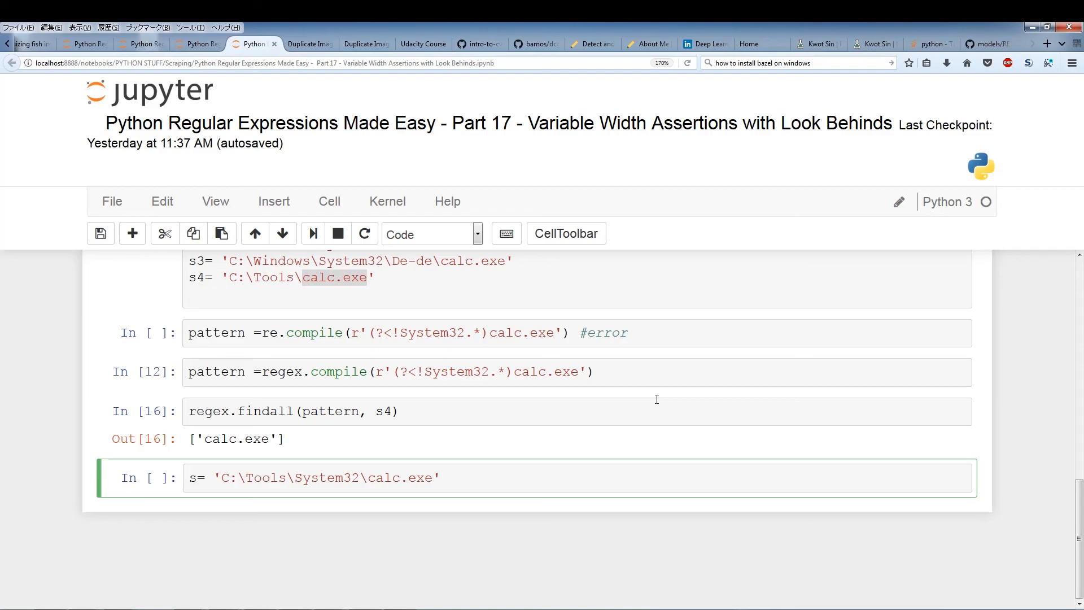
pyautogui.click(439, 477)
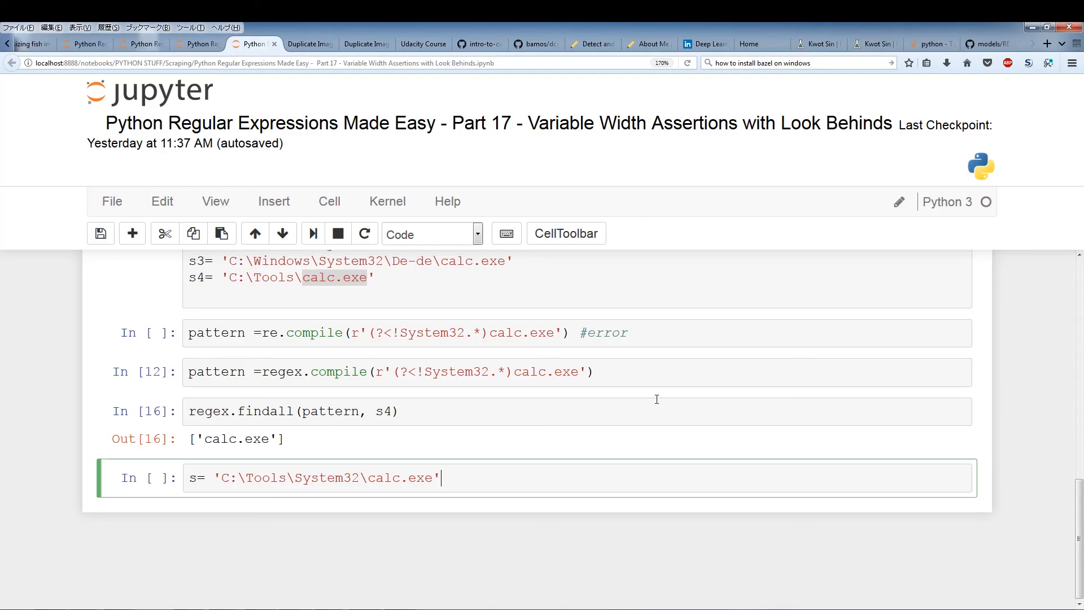